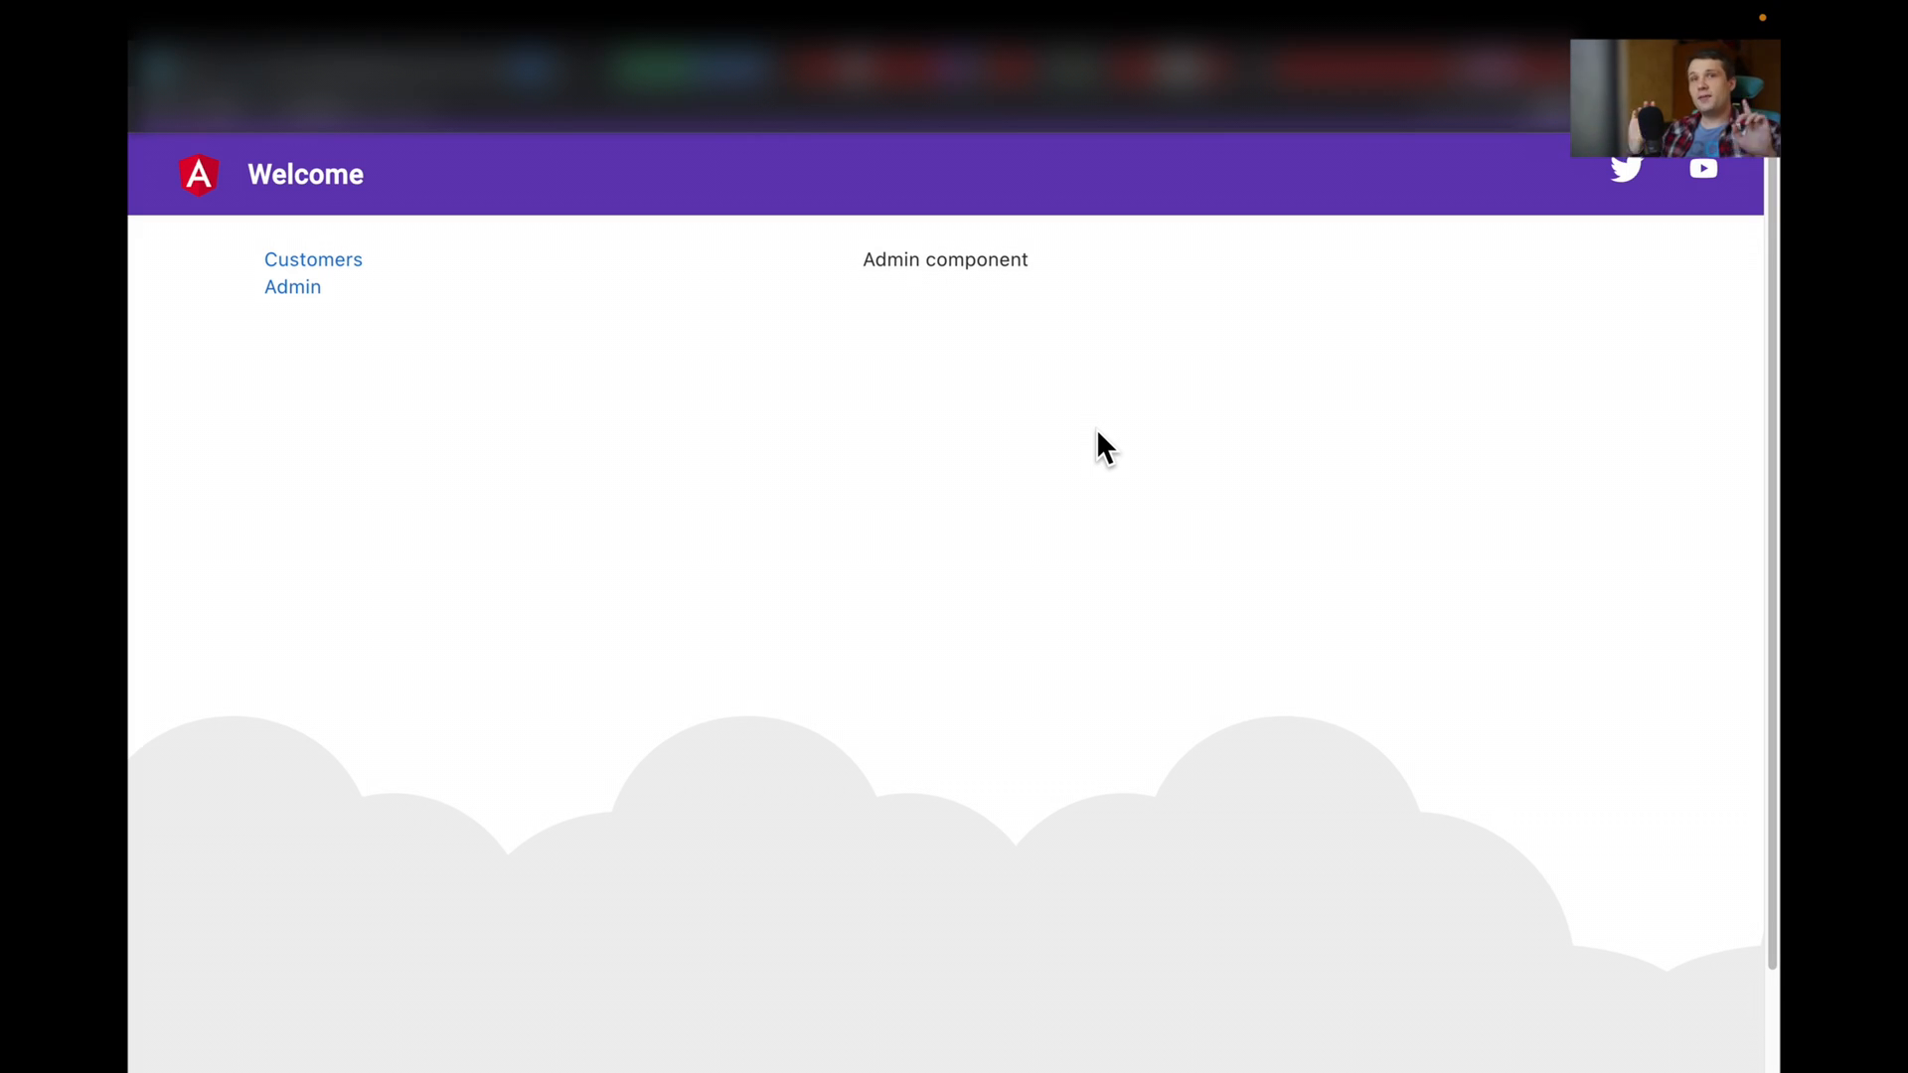
pyautogui.moveTo(809, 328)
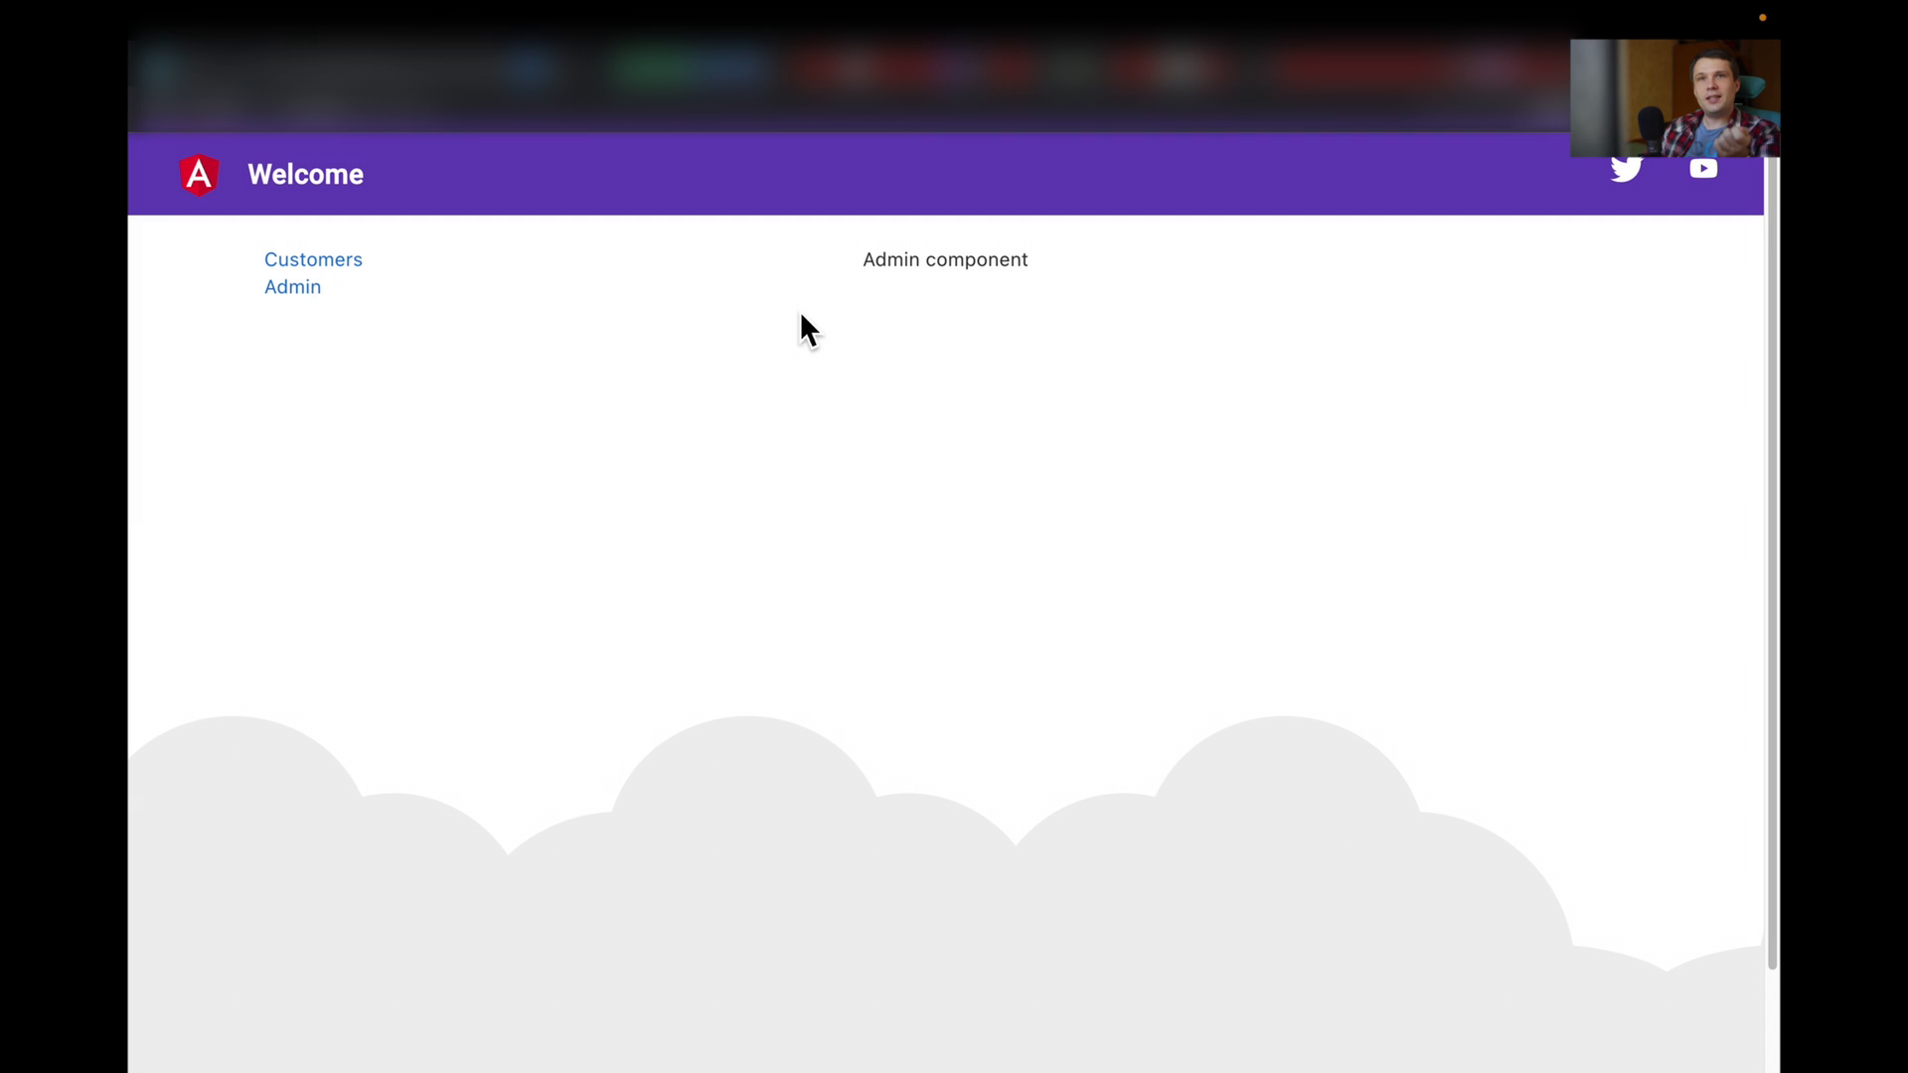
pyautogui.moveTo(307, 337)
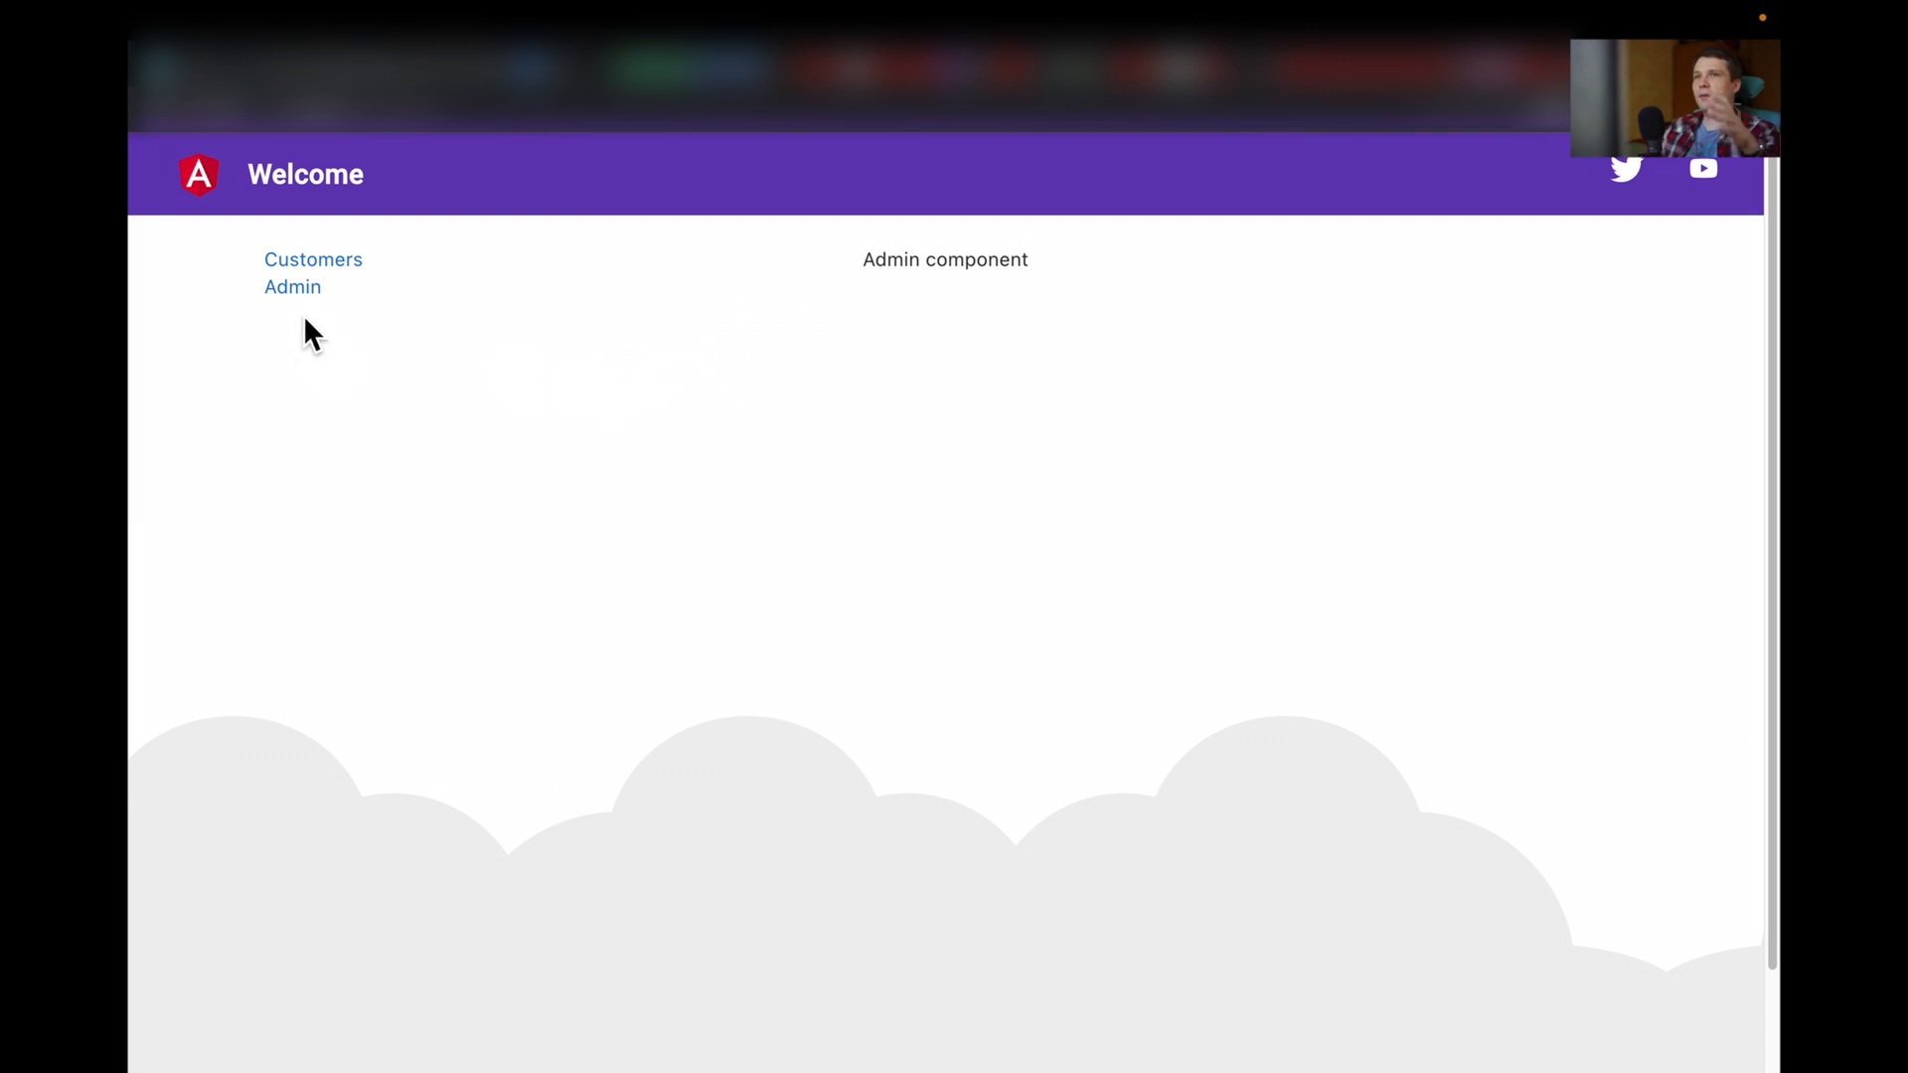
# - Select the Admin text, visit Customers, then return to Admin to see it turn red
pyautogui.doubleClick(943, 260)
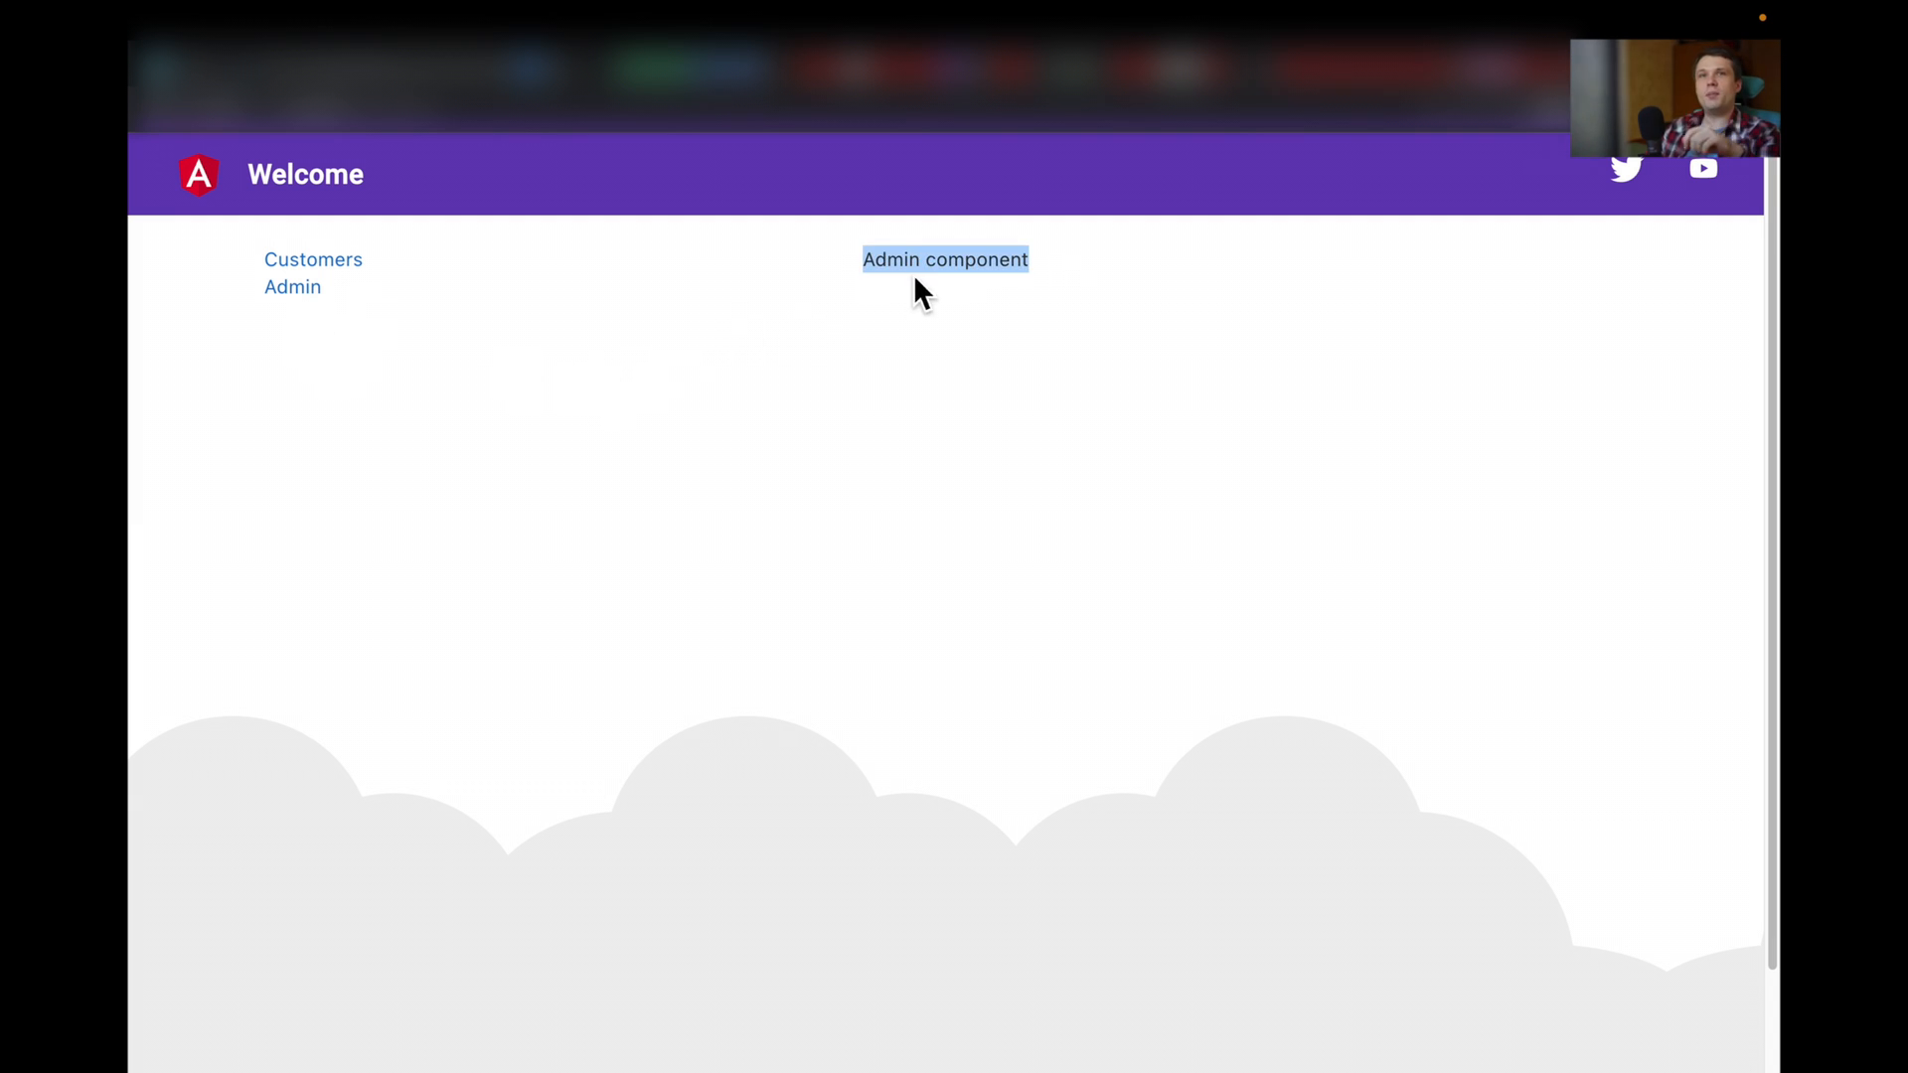
pyautogui.click(313, 259)
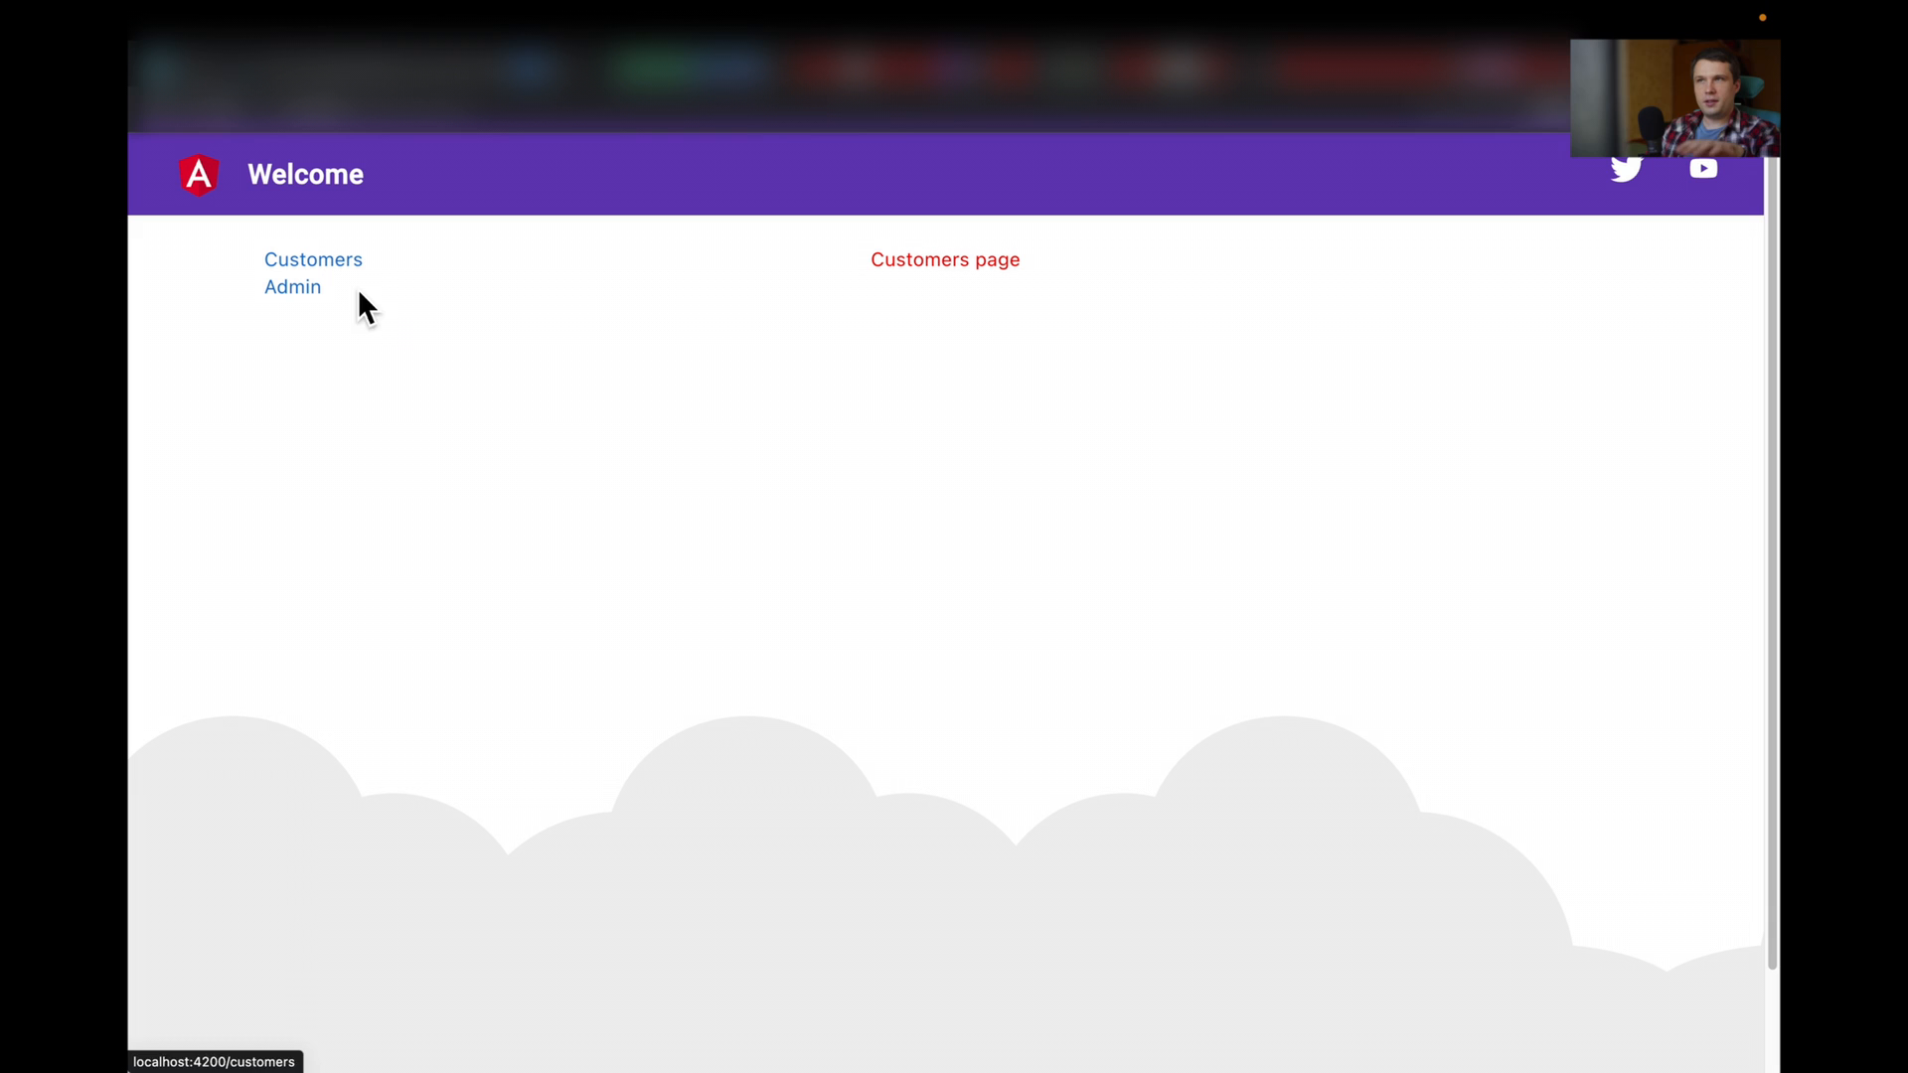
pyautogui.moveTo(878, 298)
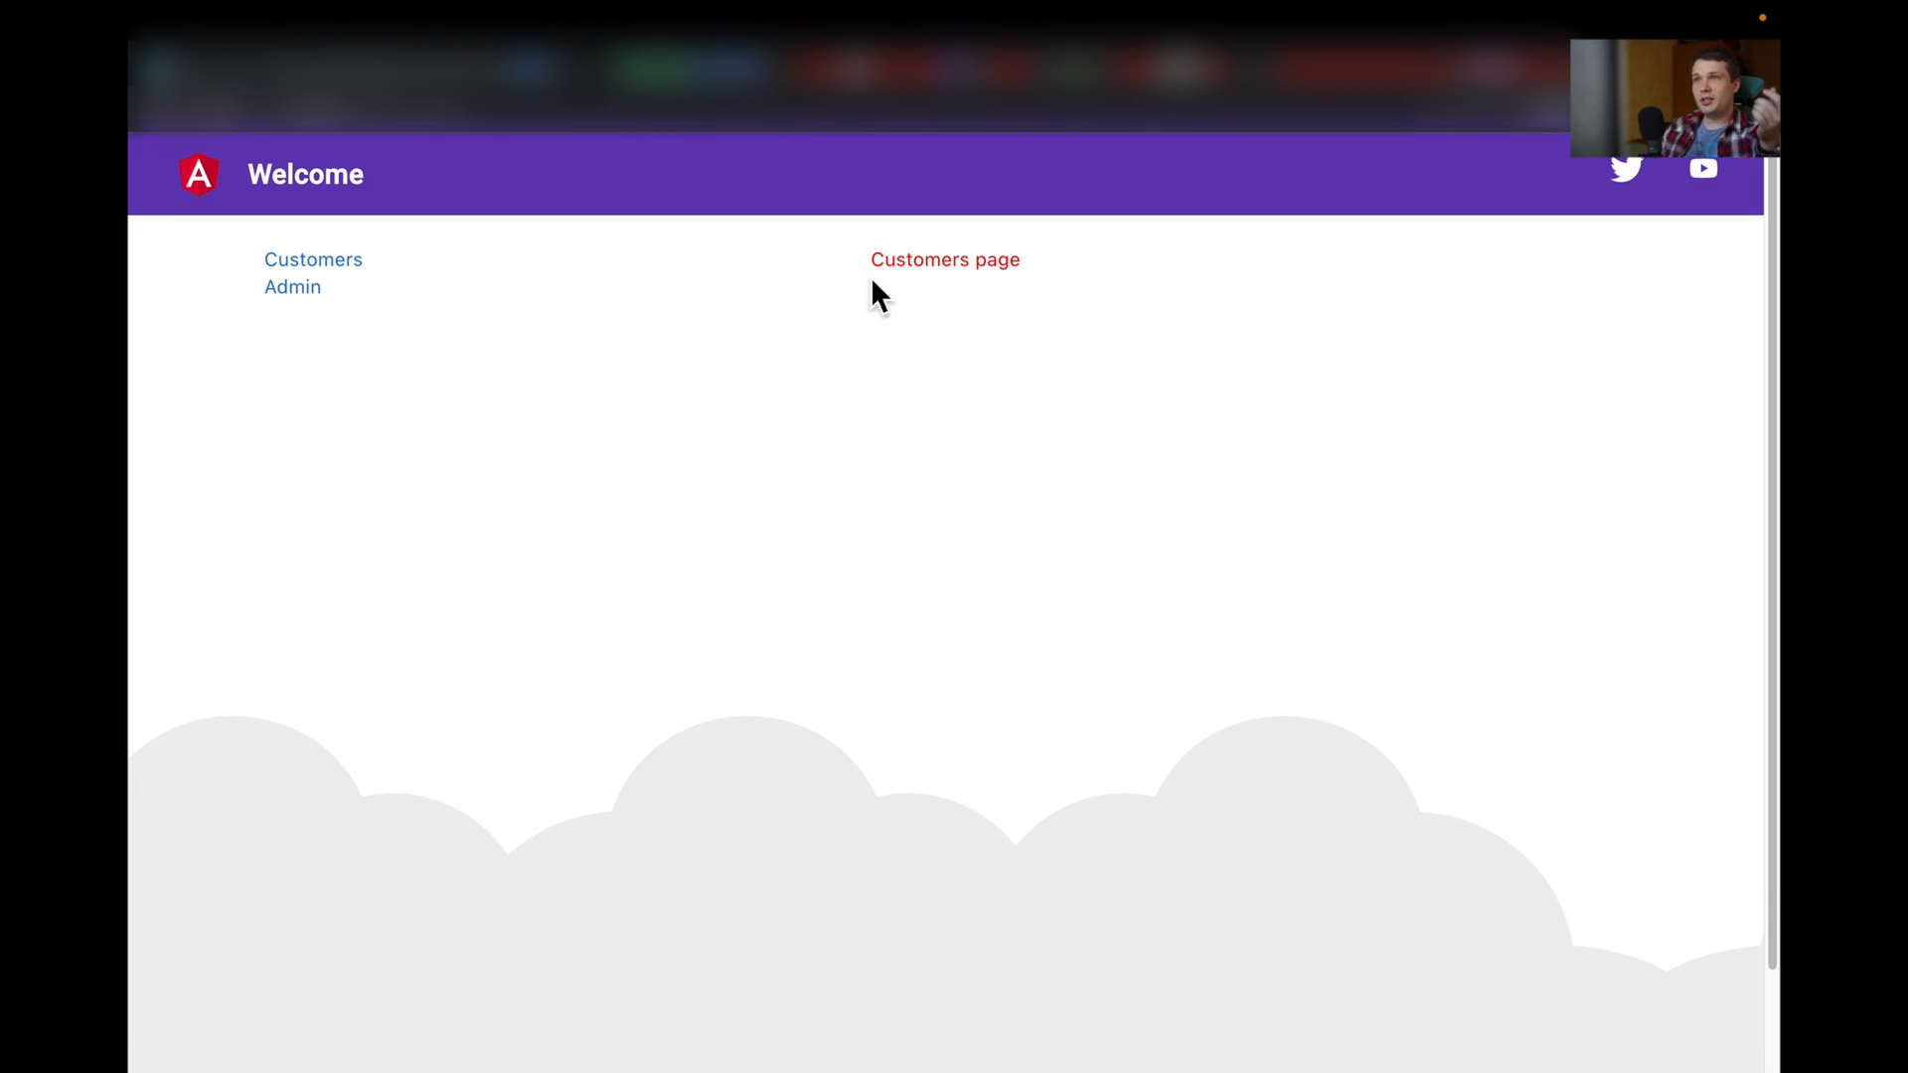
pyautogui.click(292, 287)
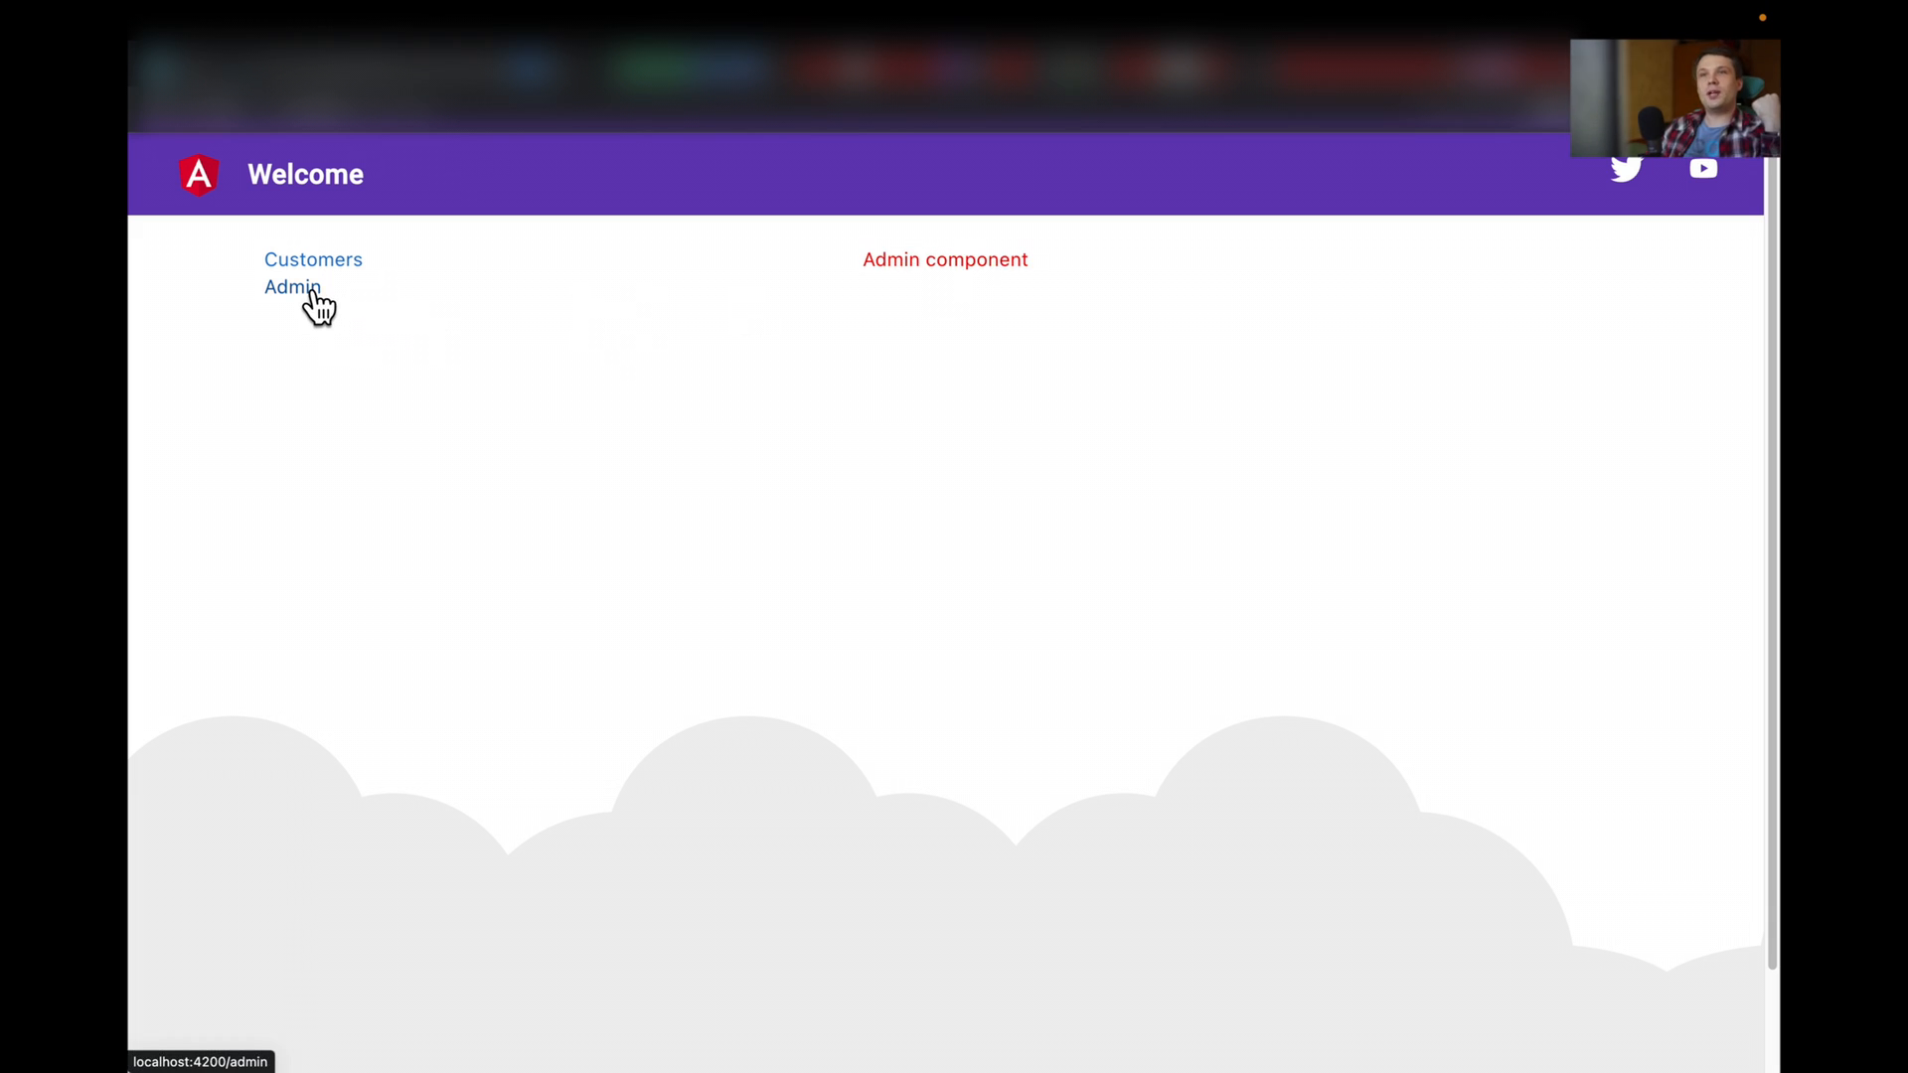
pyautogui.moveTo(578, 286)
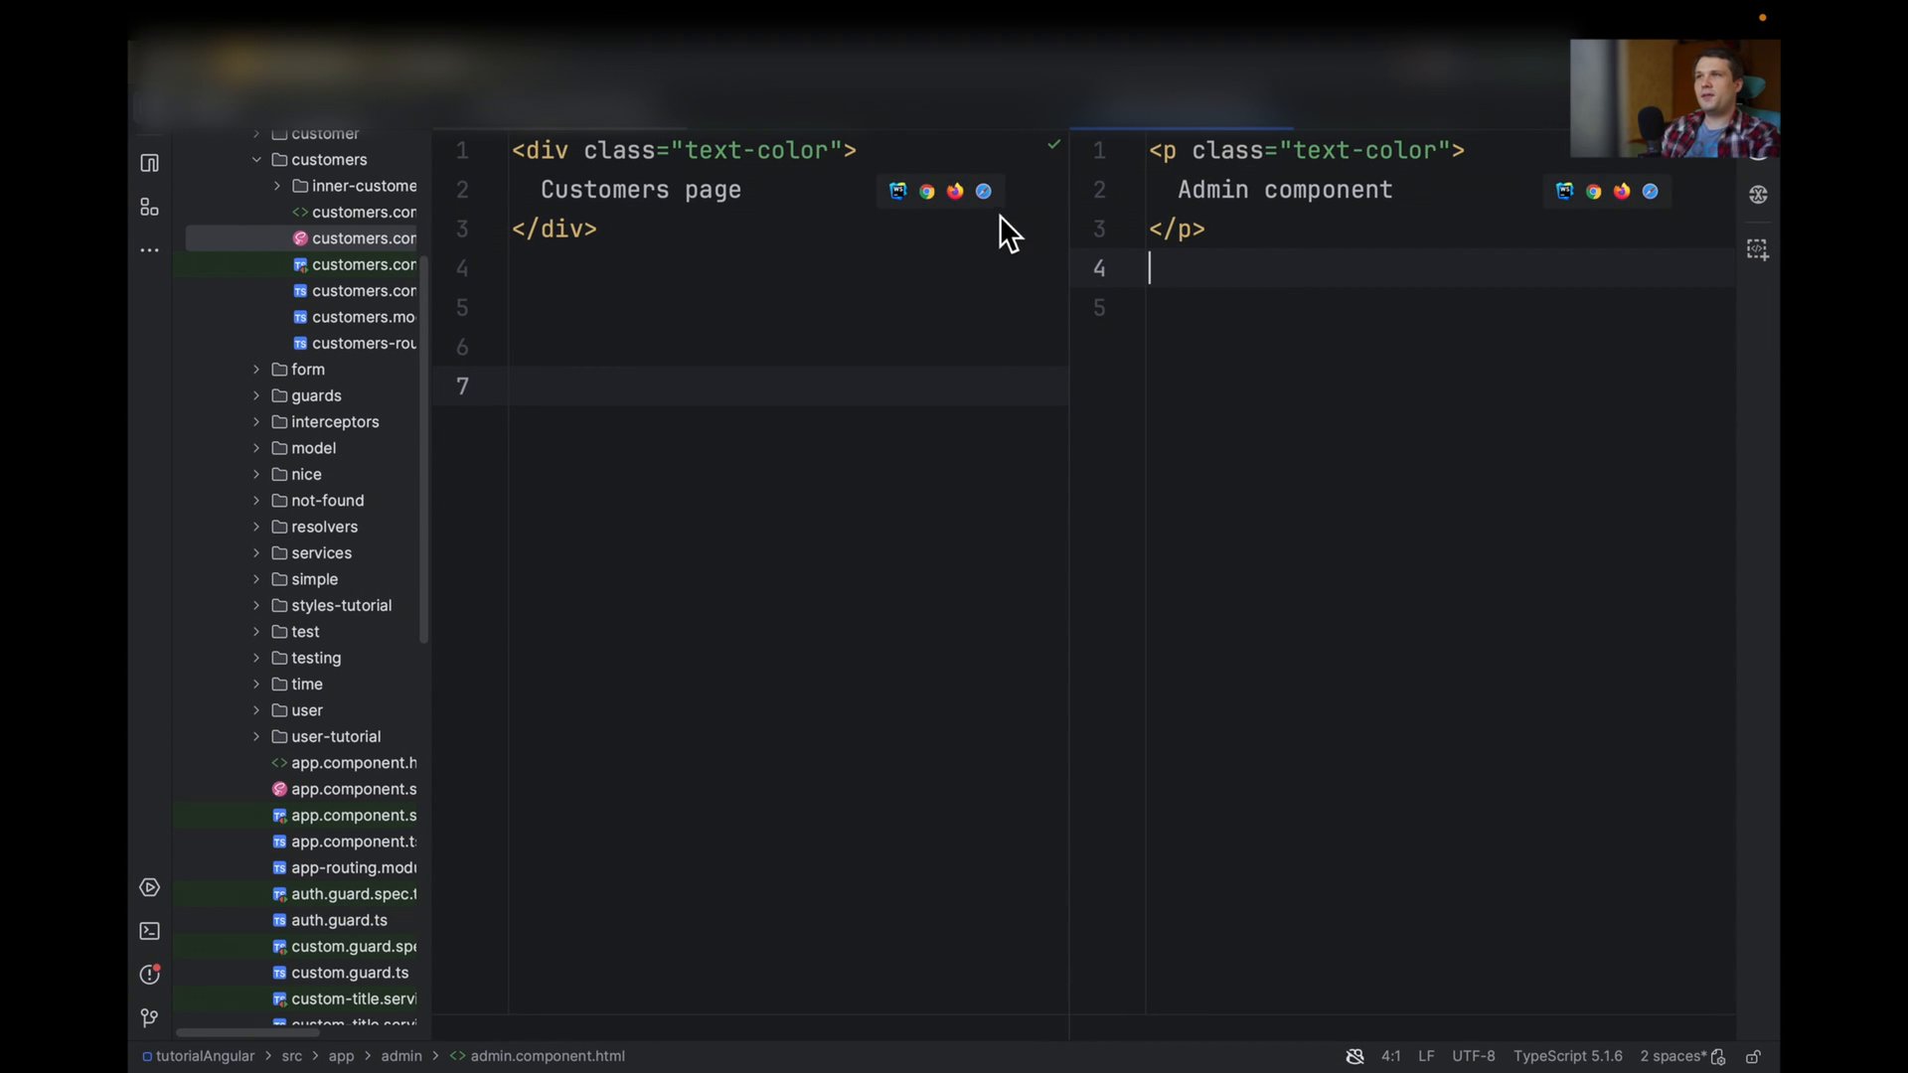
pyautogui.moveTo(565, 292)
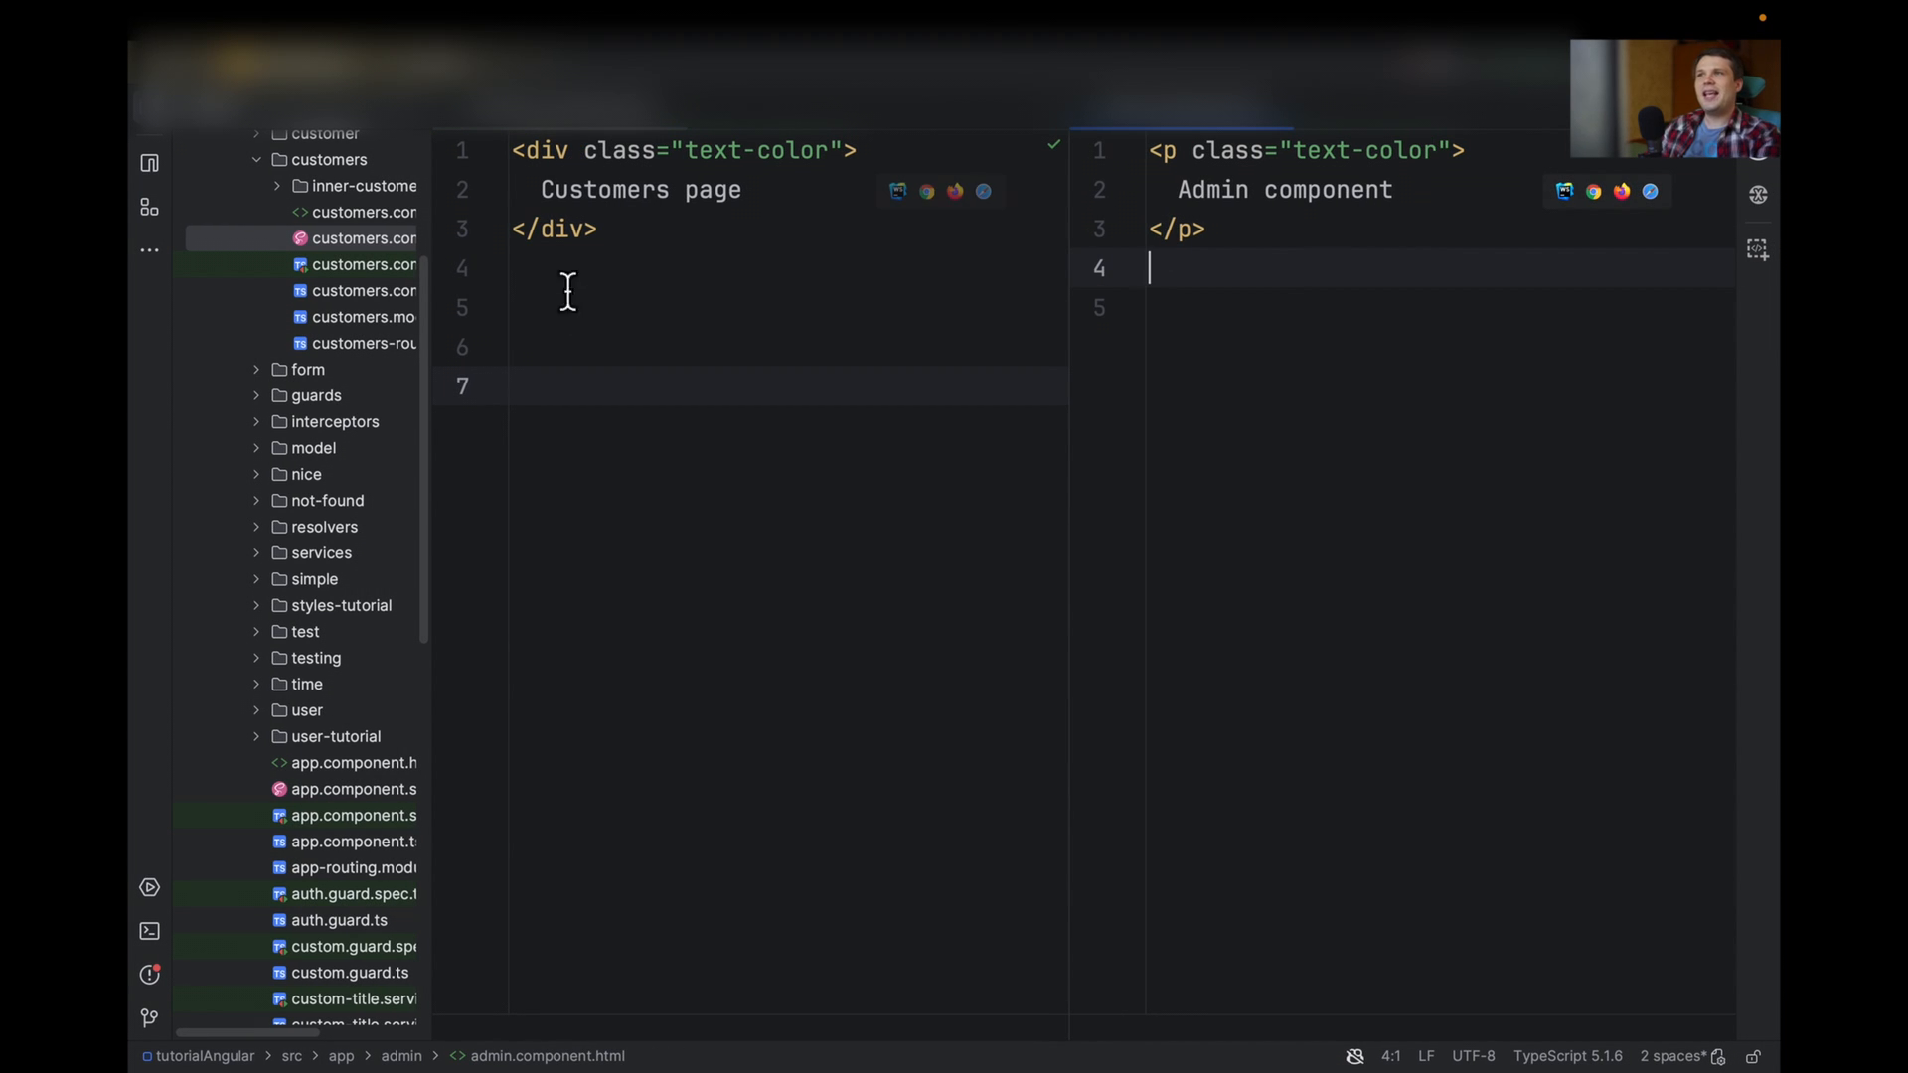
# - Open customers.component.scss with its ::ng-deep red .text-color rule
pyautogui.click(361, 239)
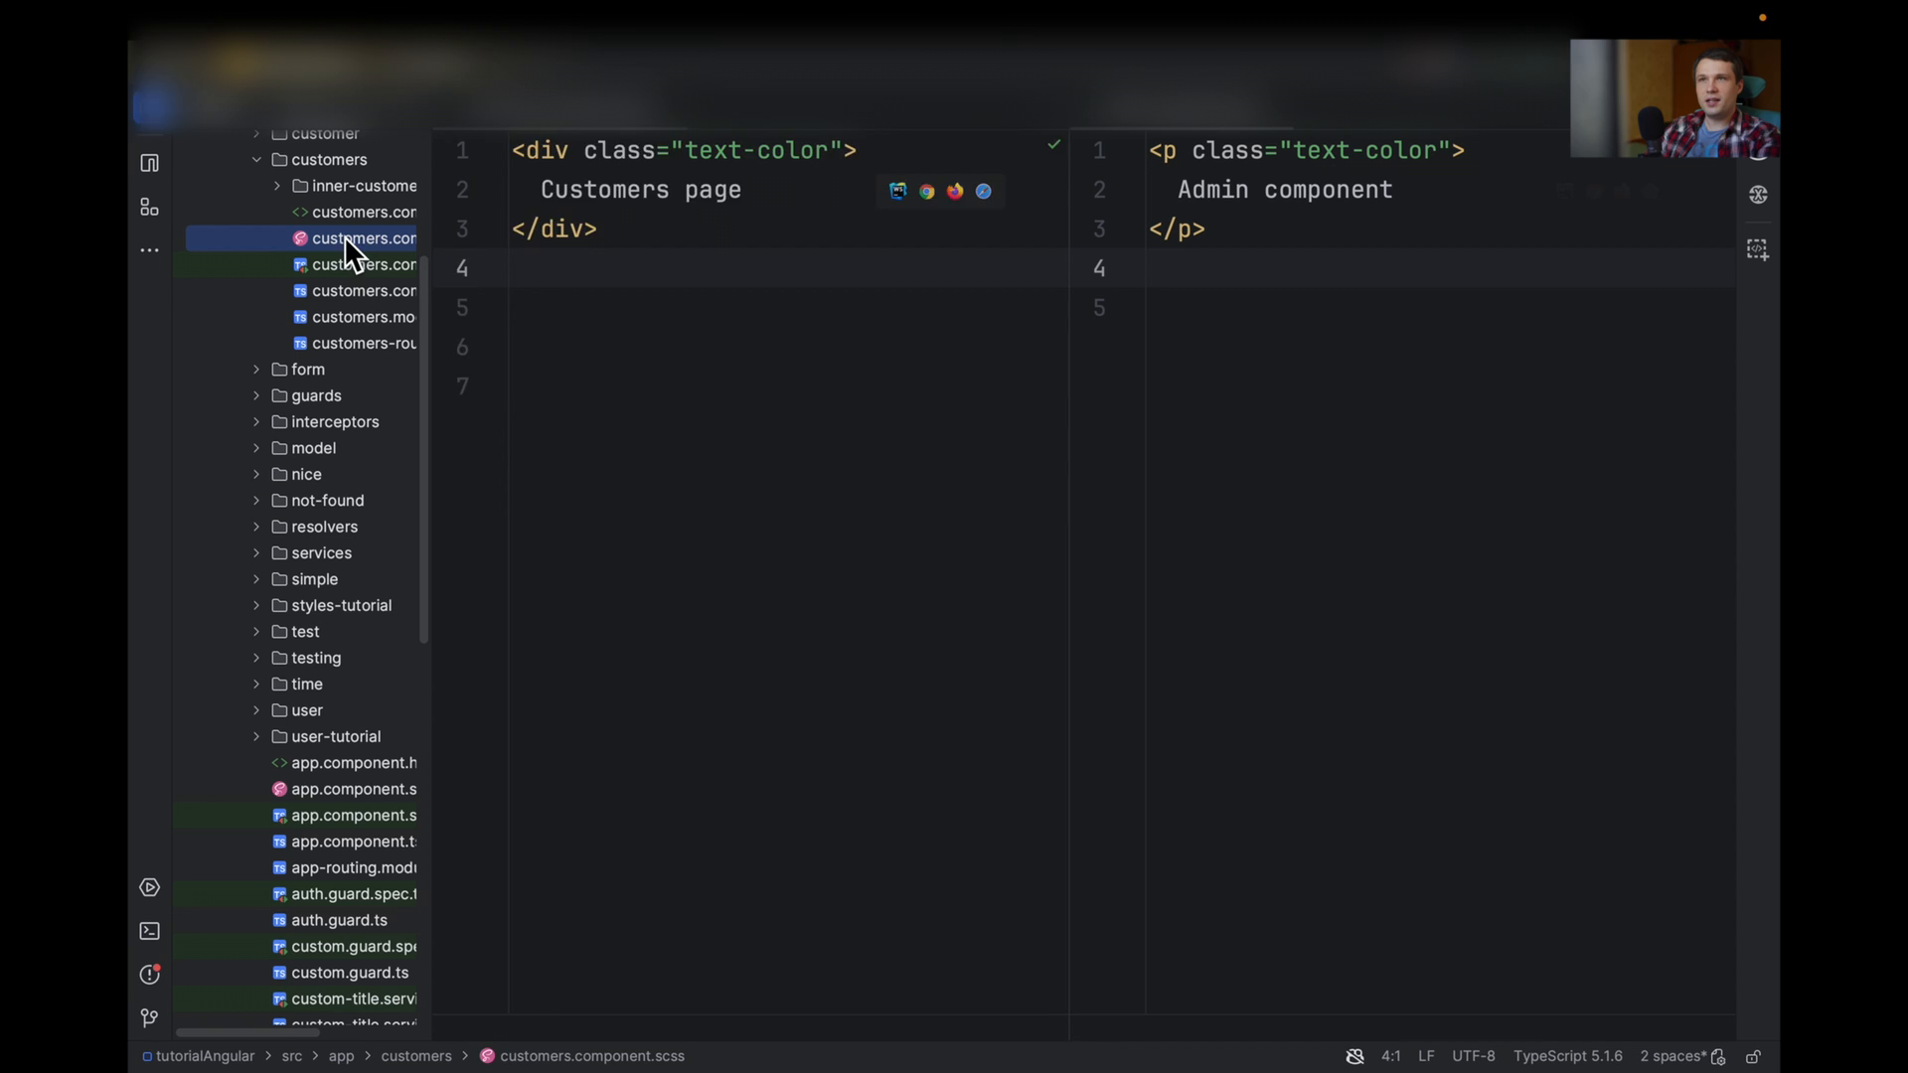
pyautogui.click(361, 238)
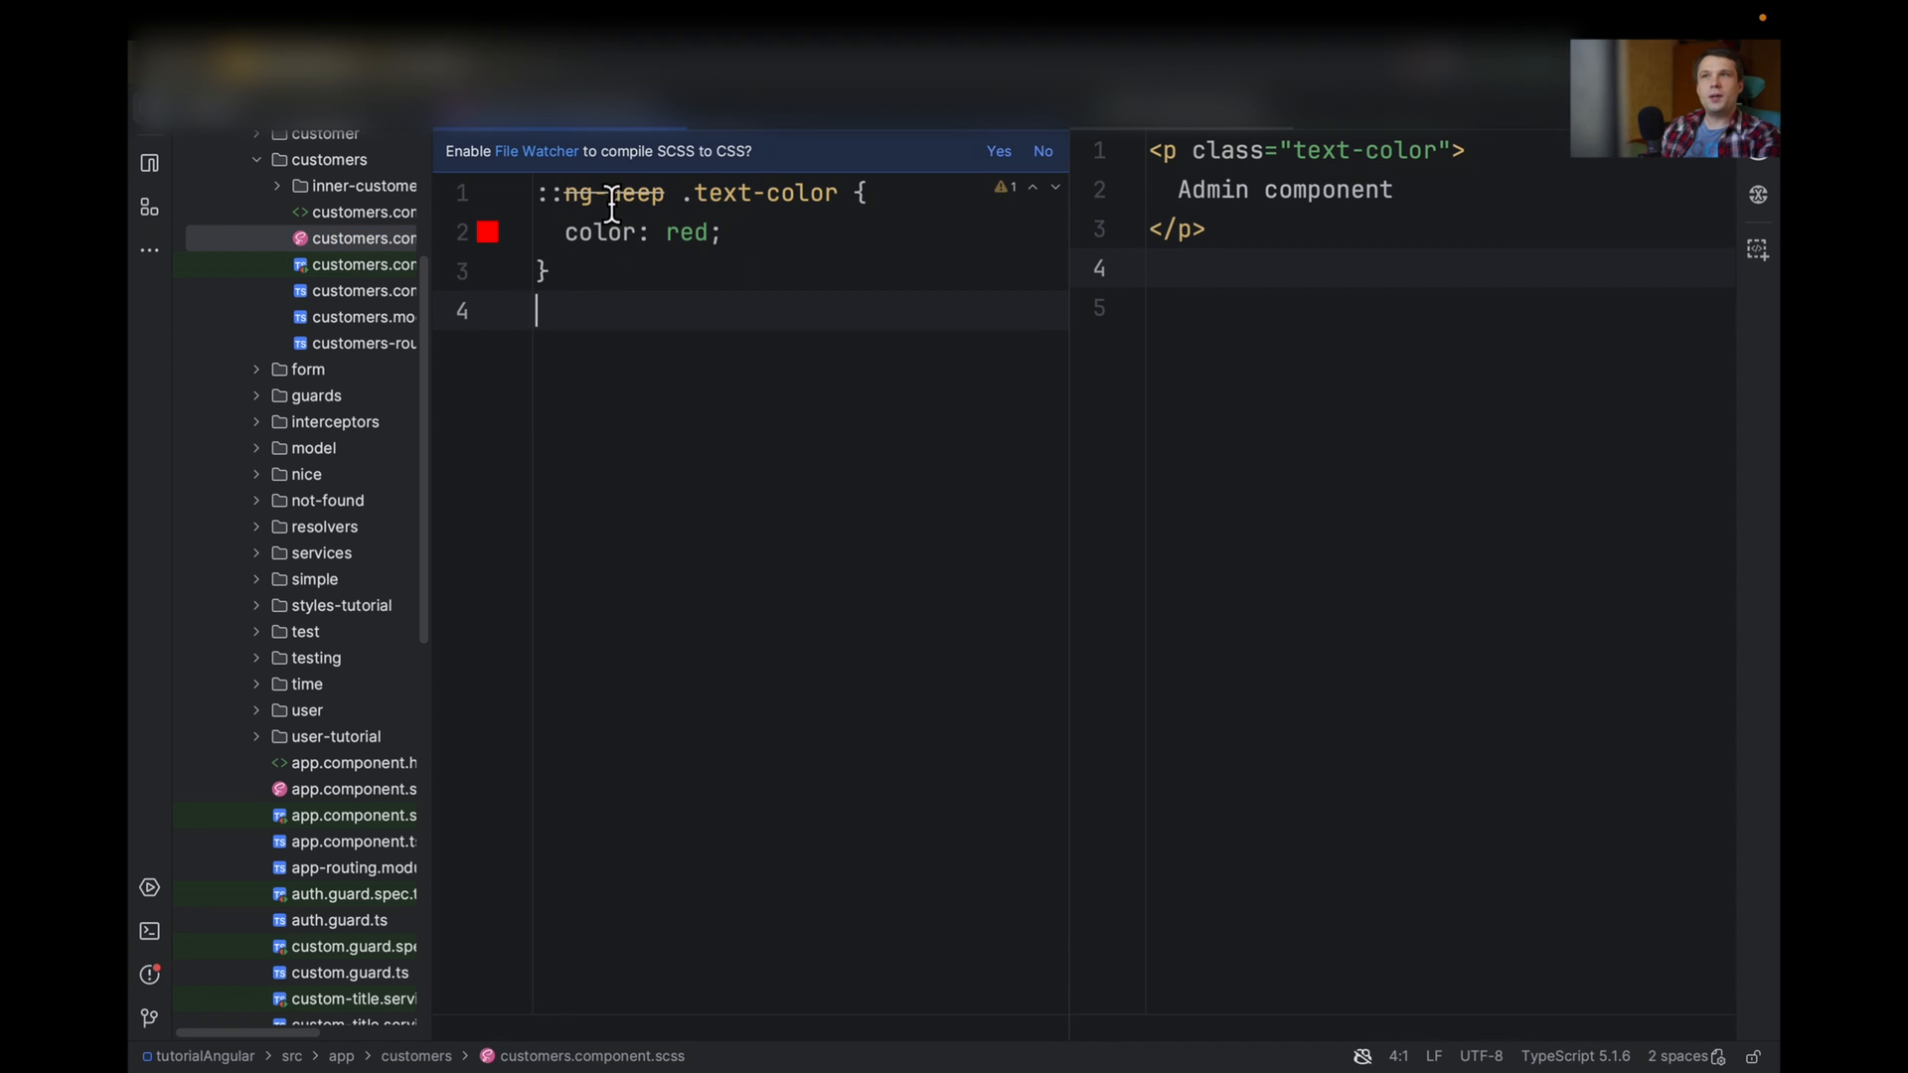
pyautogui.moveTo(718, 204)
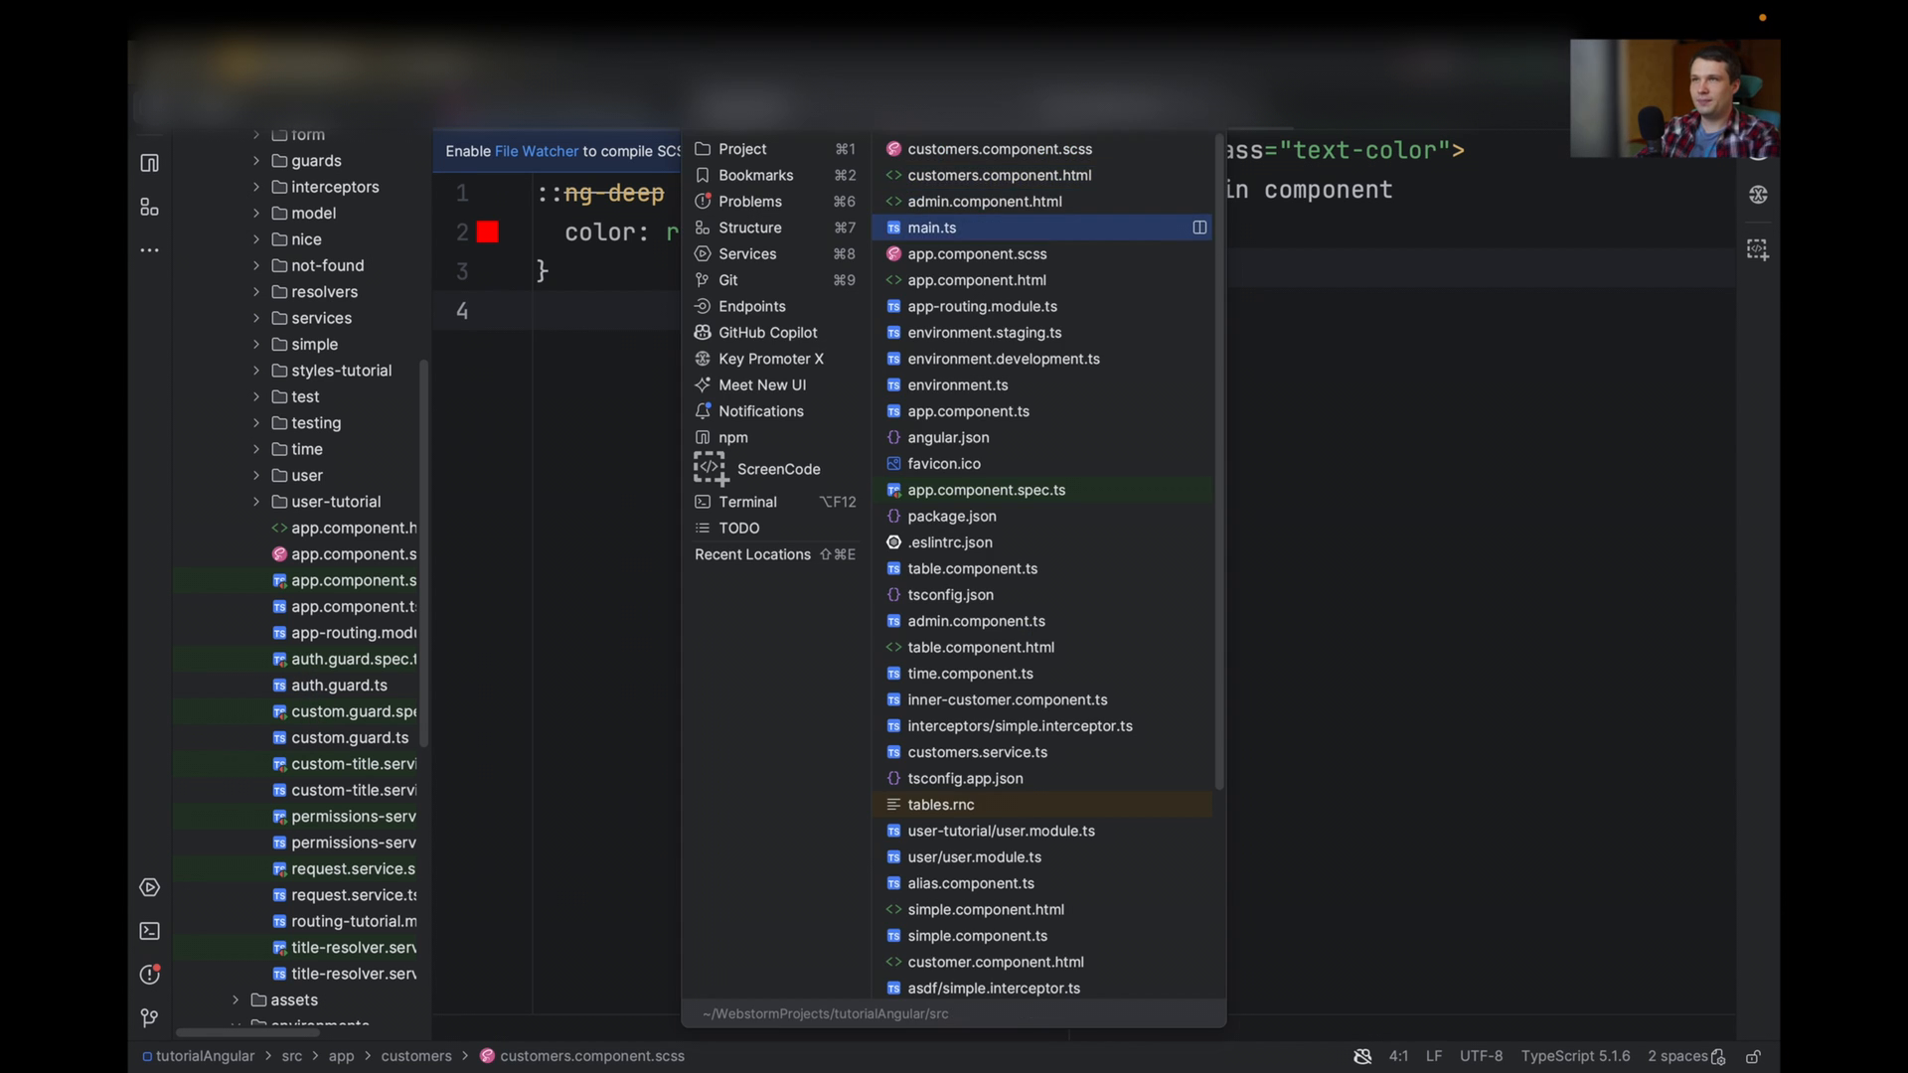
# - Open main.ts and scroll to the REMOVE_STYLES_ON_COMPONENT_DESTROY: true provider
pyautogui.click(932, 227)
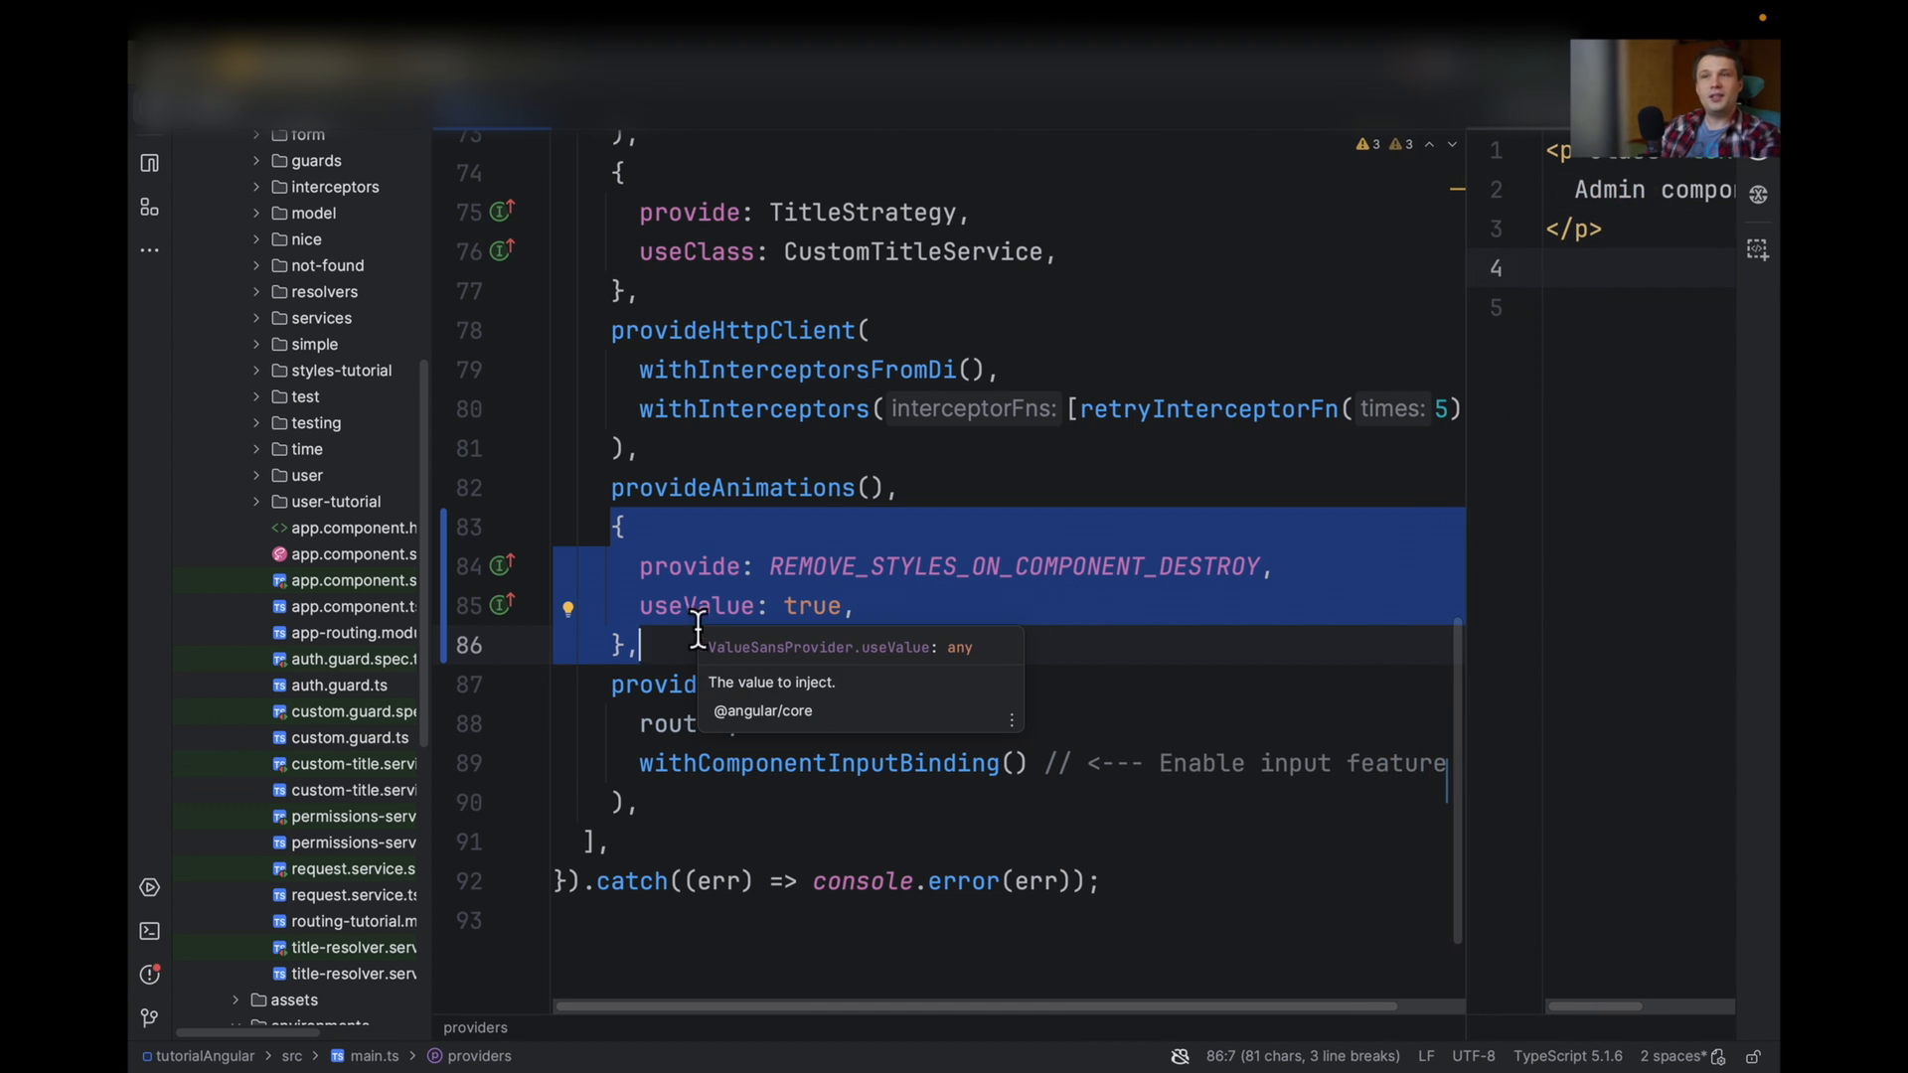
pyautogui.scroll(3)
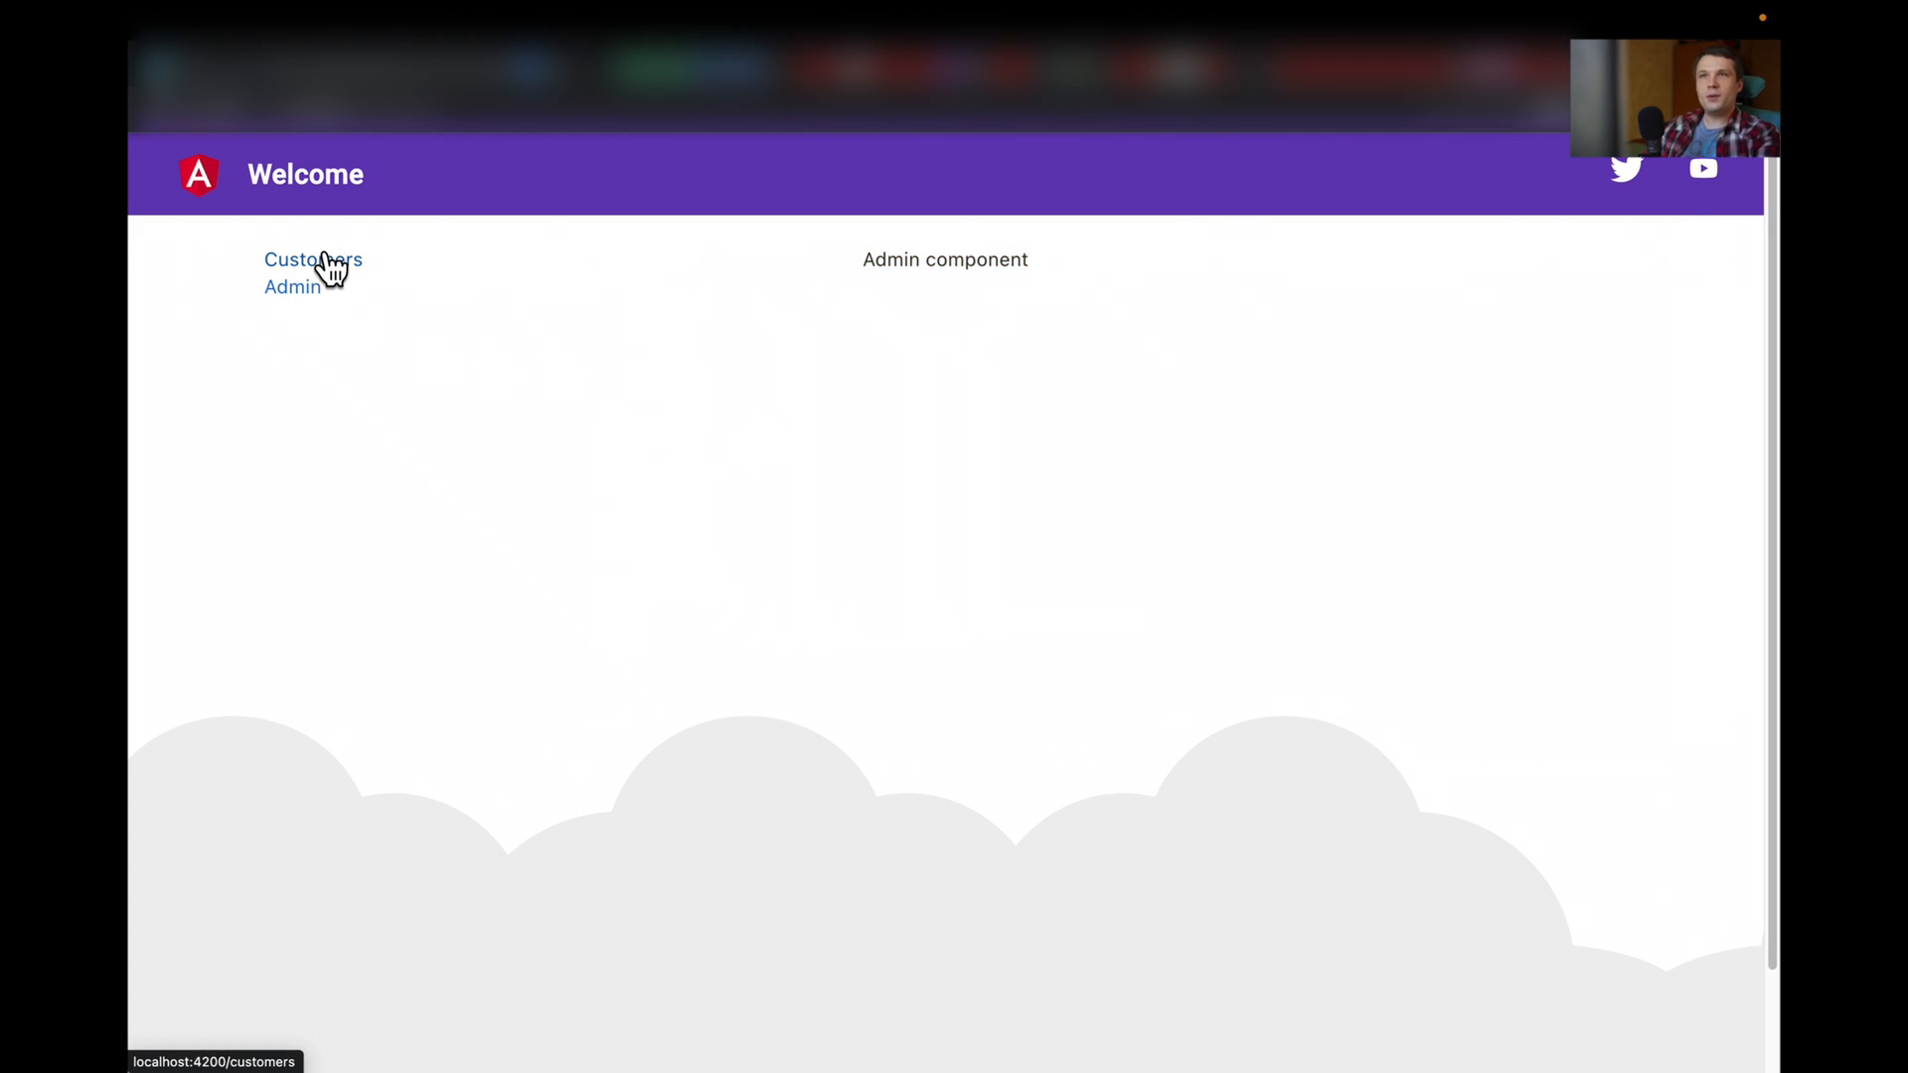
pyautogui.click(311, 260)
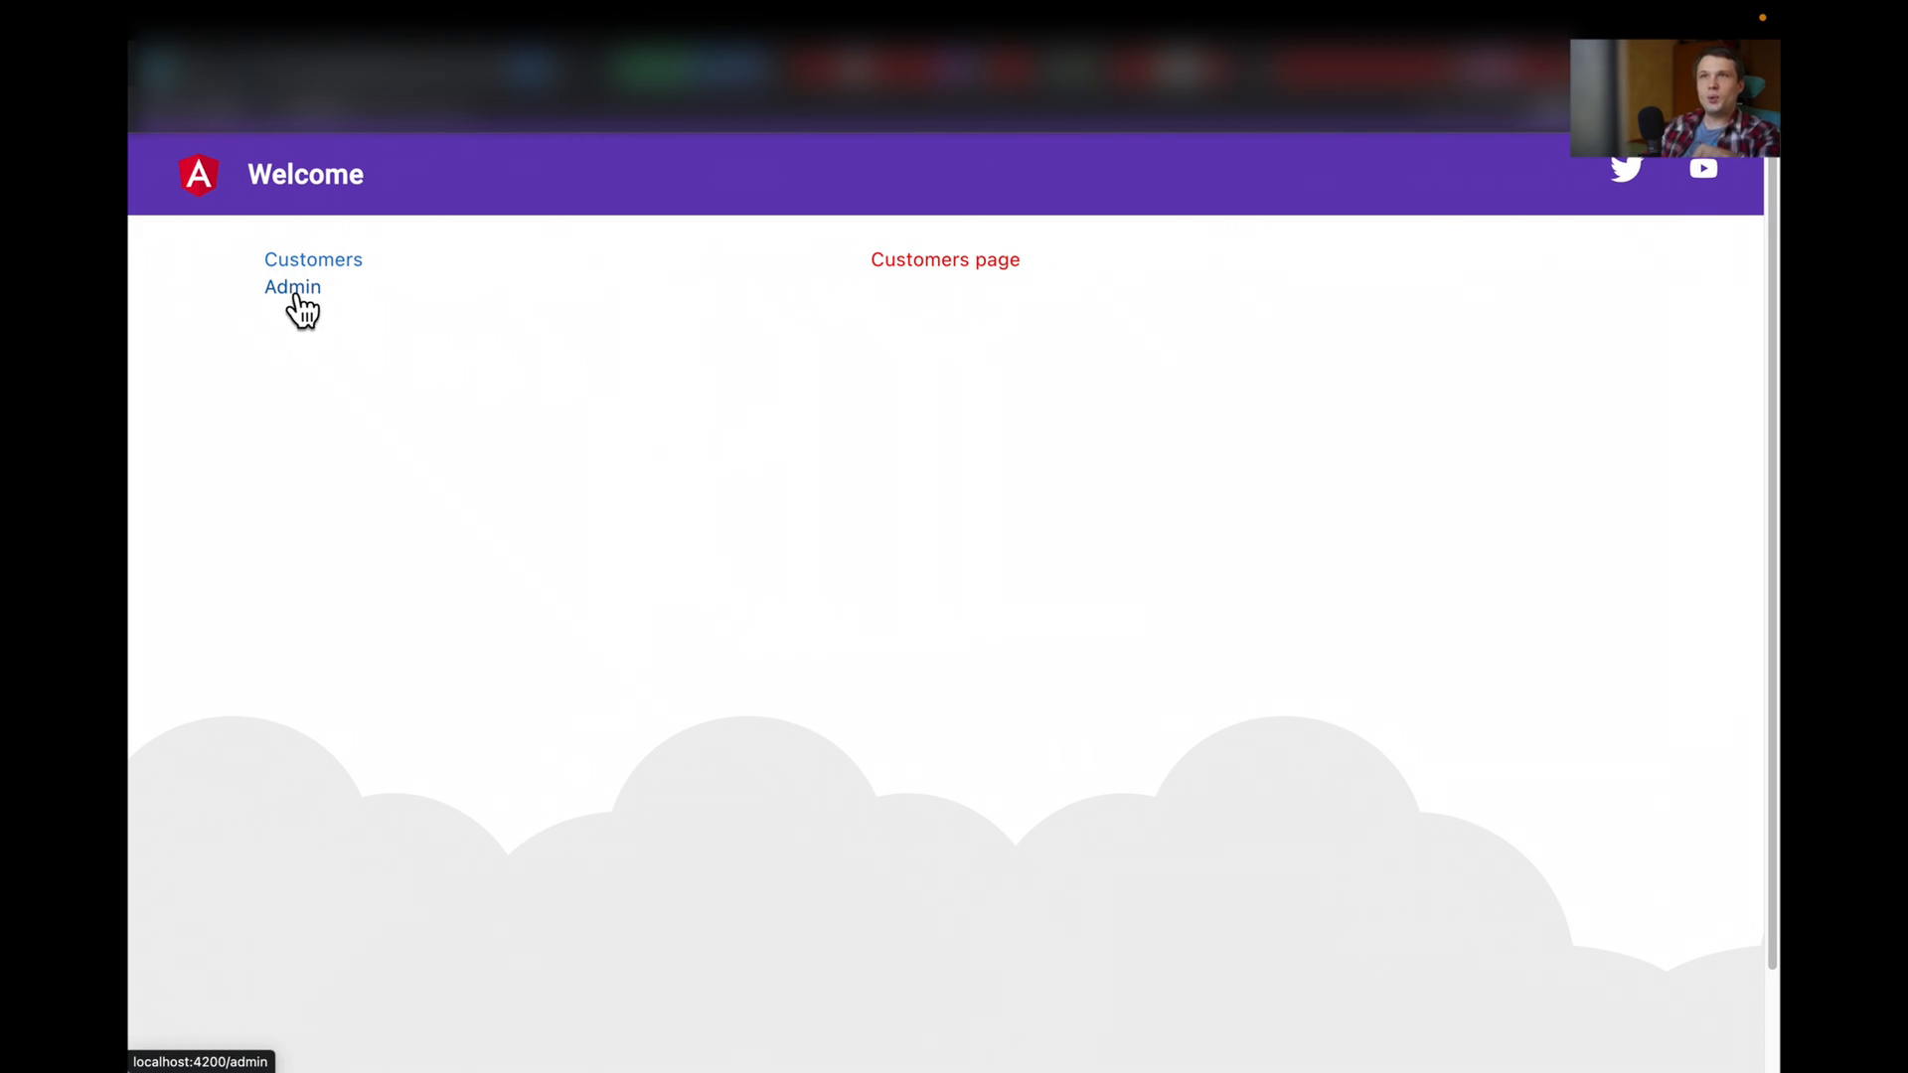
pyautogui.click(292, 286)
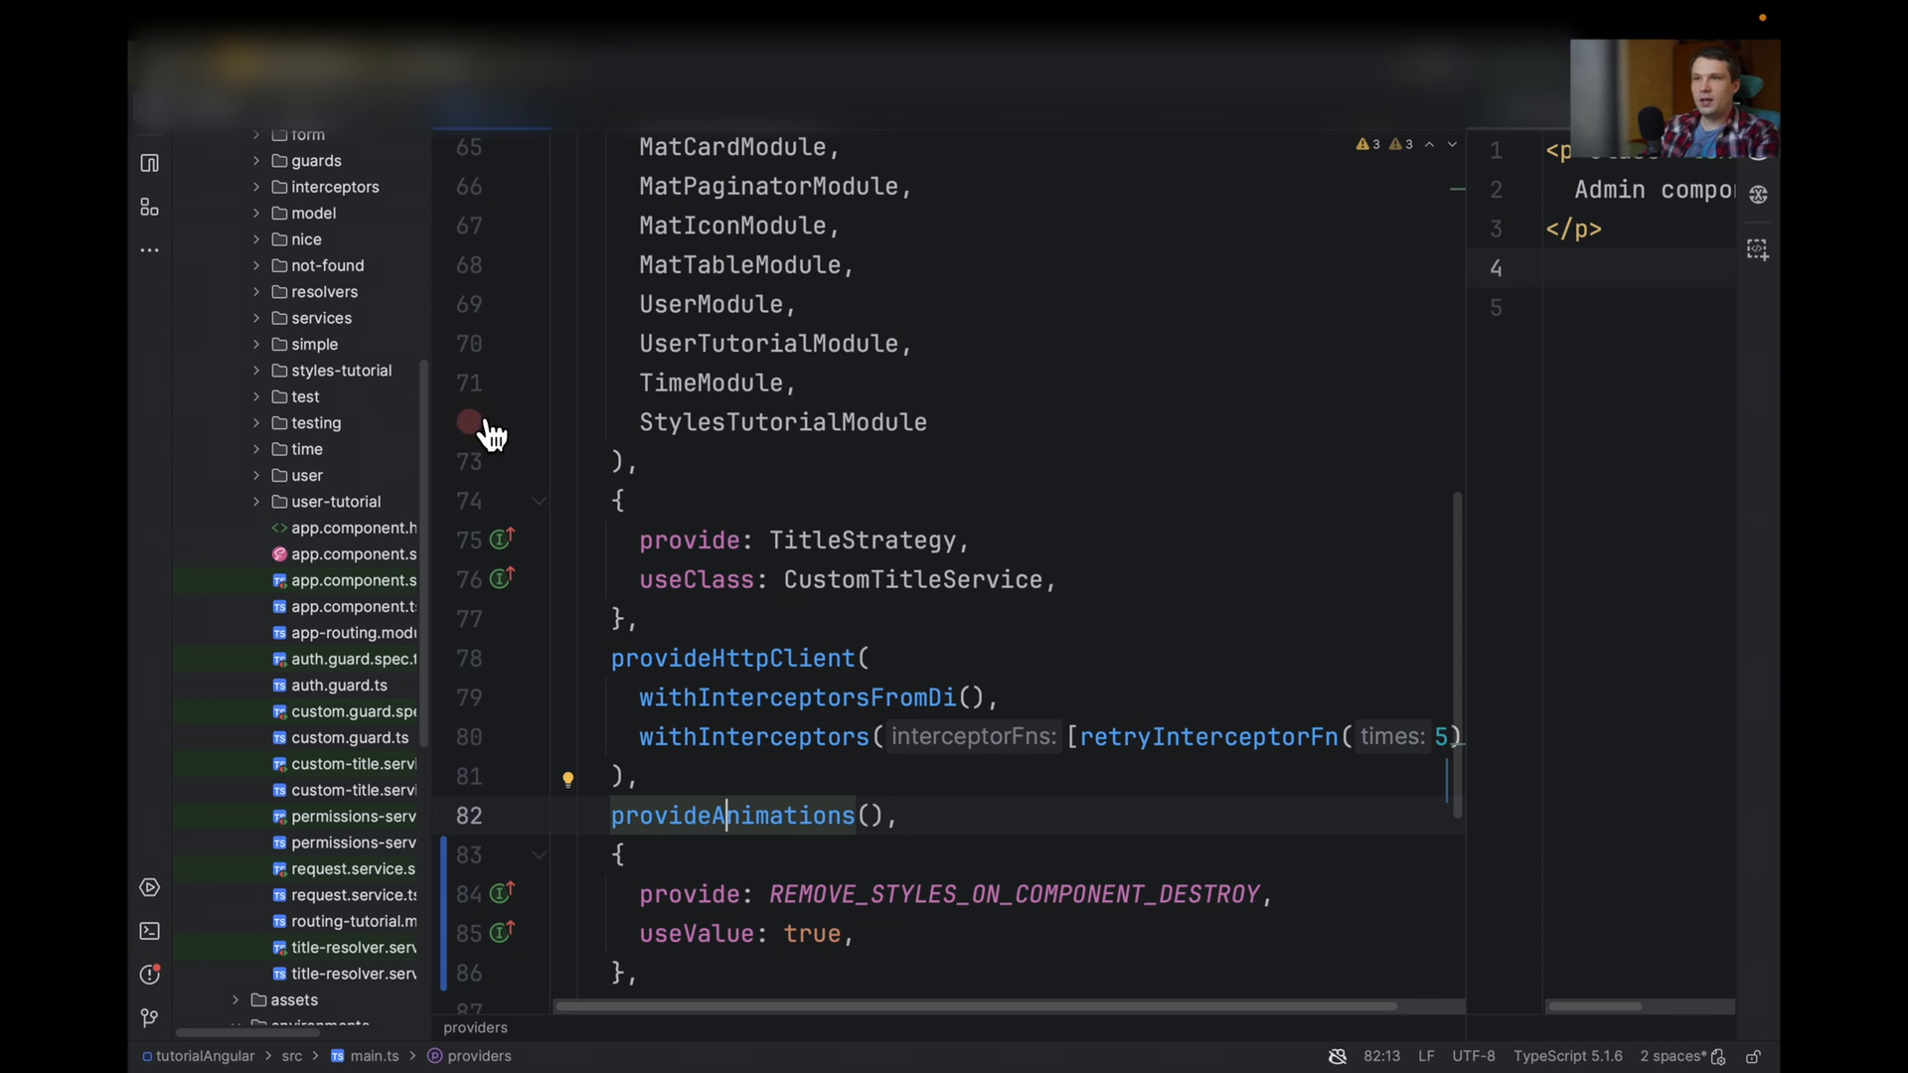
pyautogui.scroll(-3)
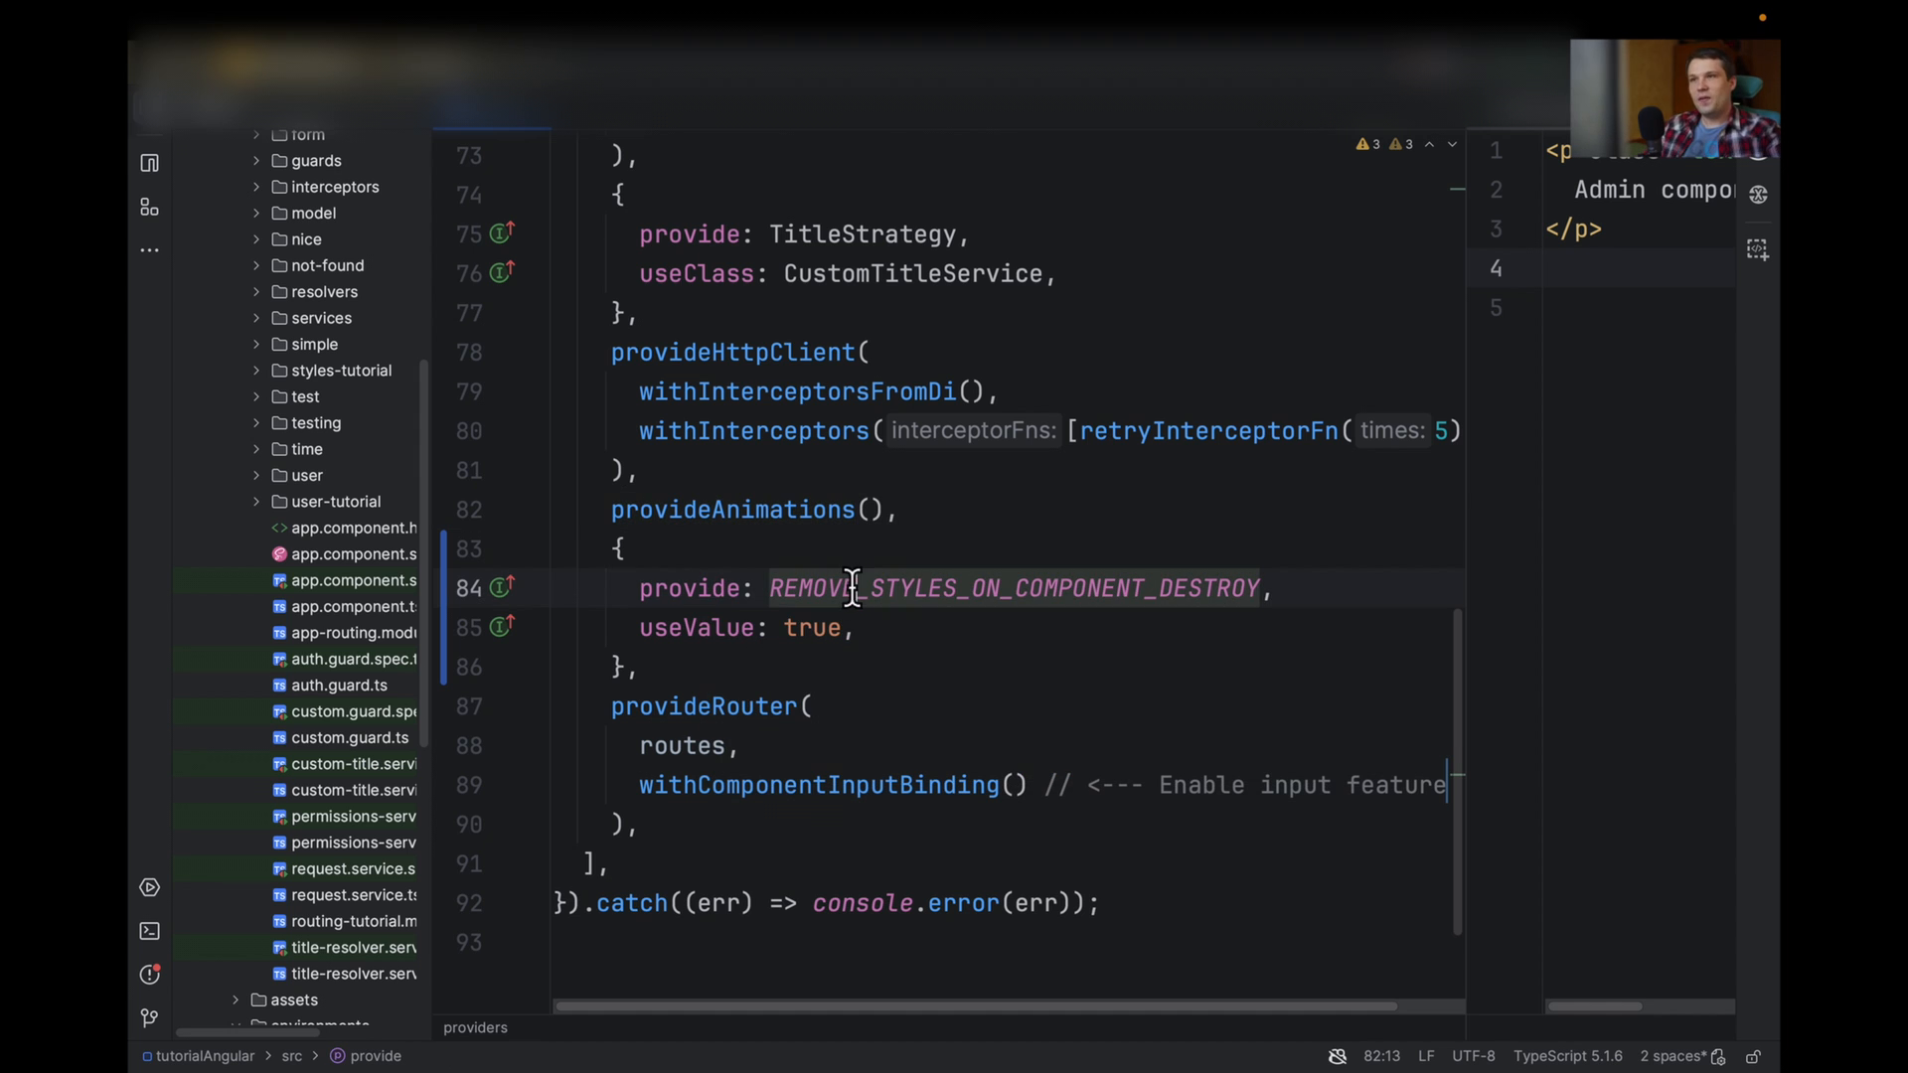
pyautogui.click(748, 632)
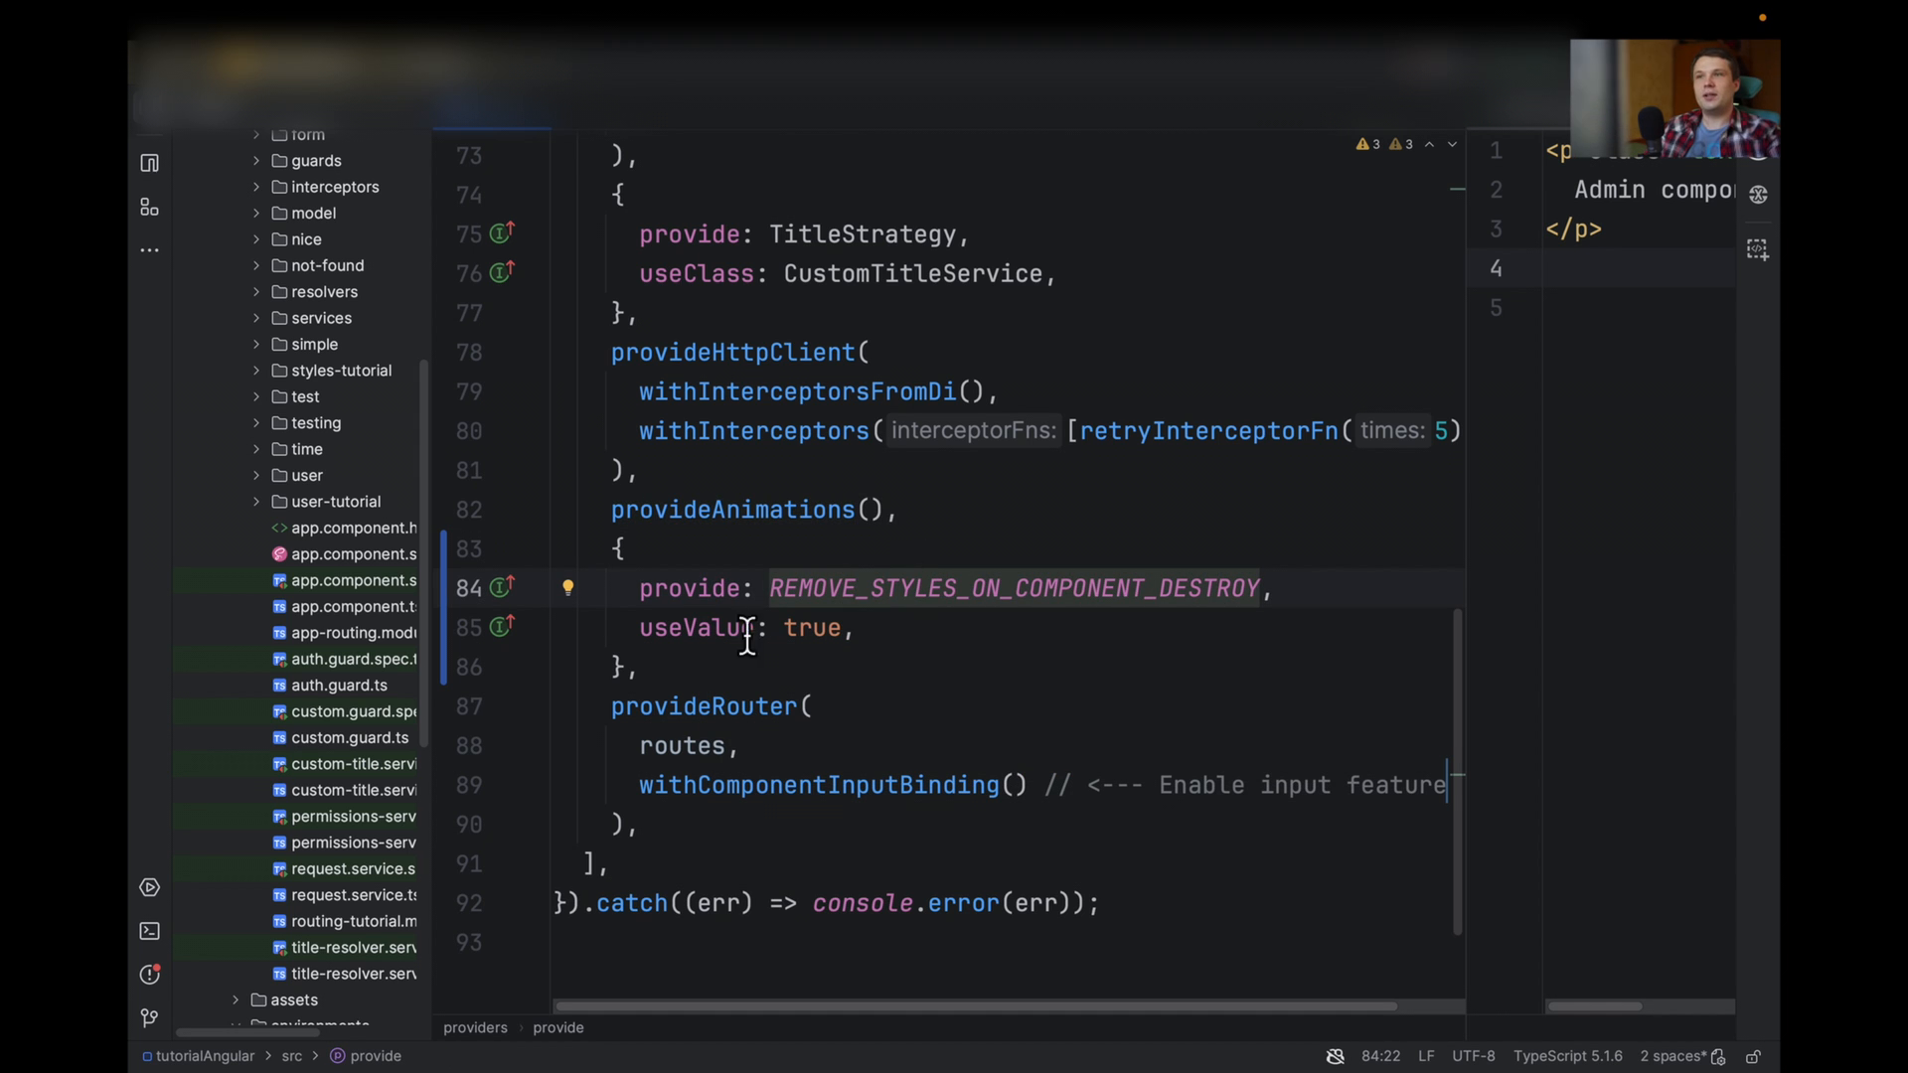